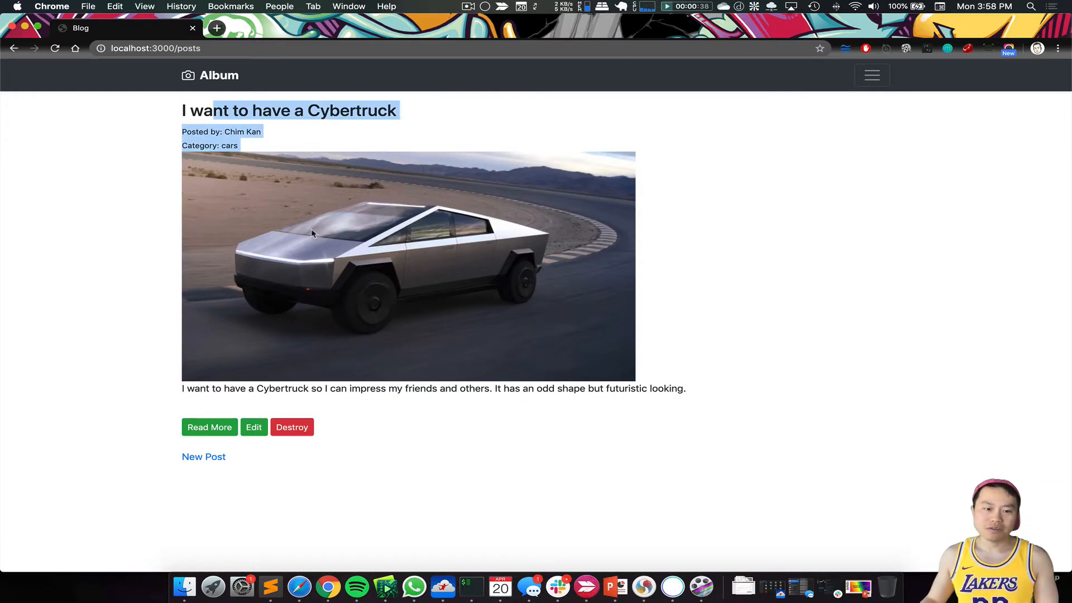
pyautogui.moveTo(209, 426)
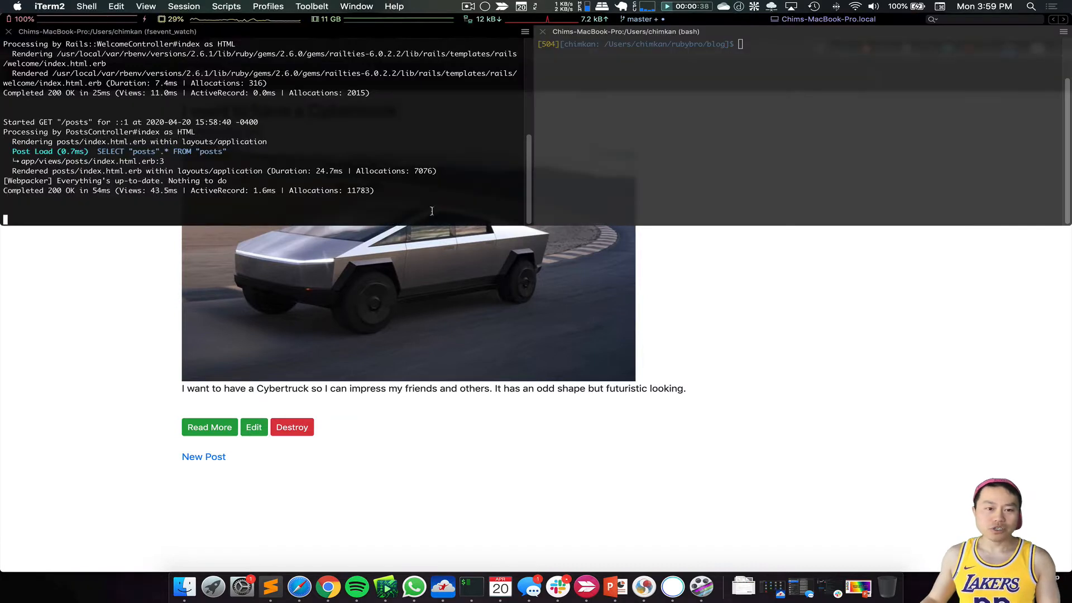
# Launch Sublime on the blog project with subl and show the posts index.html.erb template.
pyautogui.write('subl')
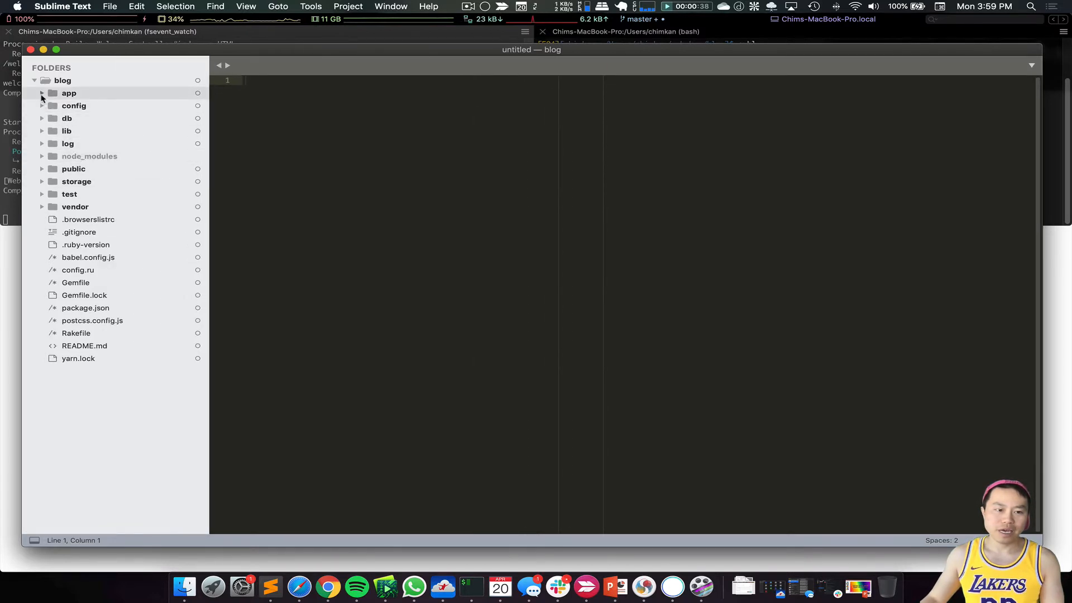
pyautogui.click(41, 93)
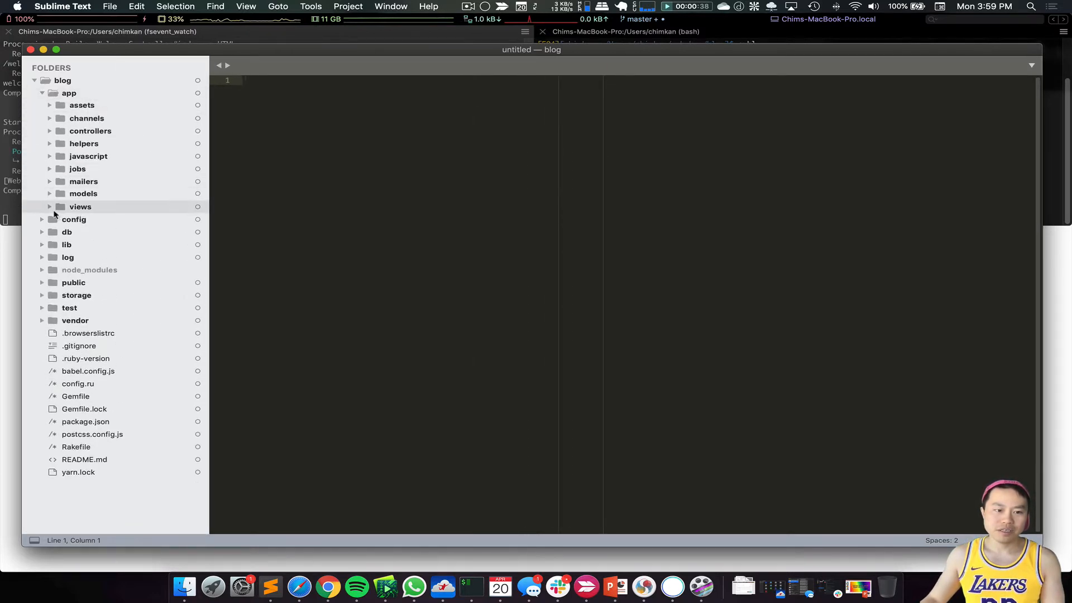
pyautogui.click(80, 206)
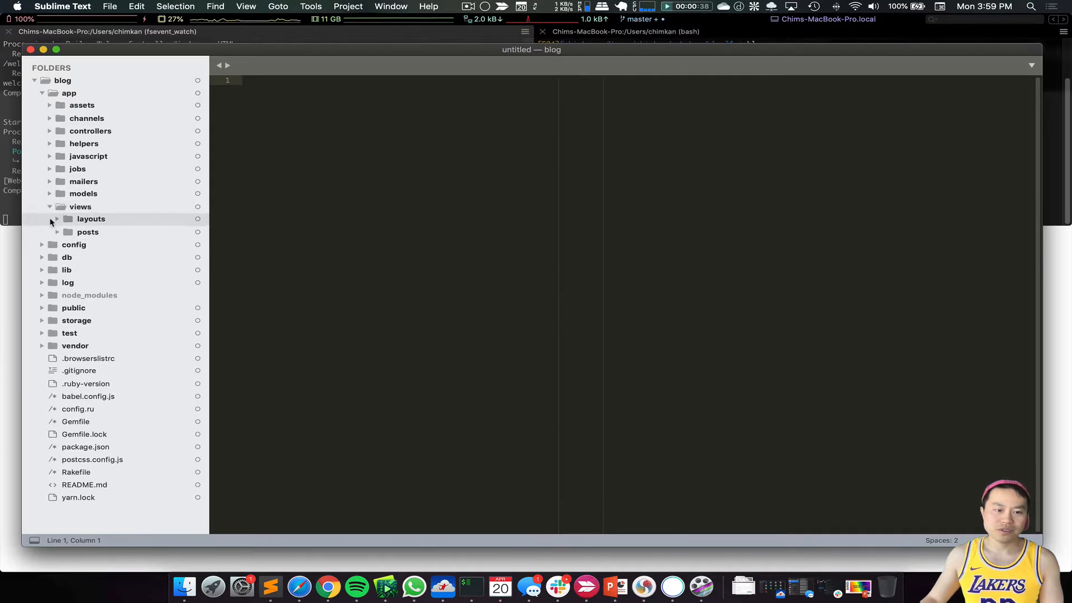
pyautogui.click(68, 232)
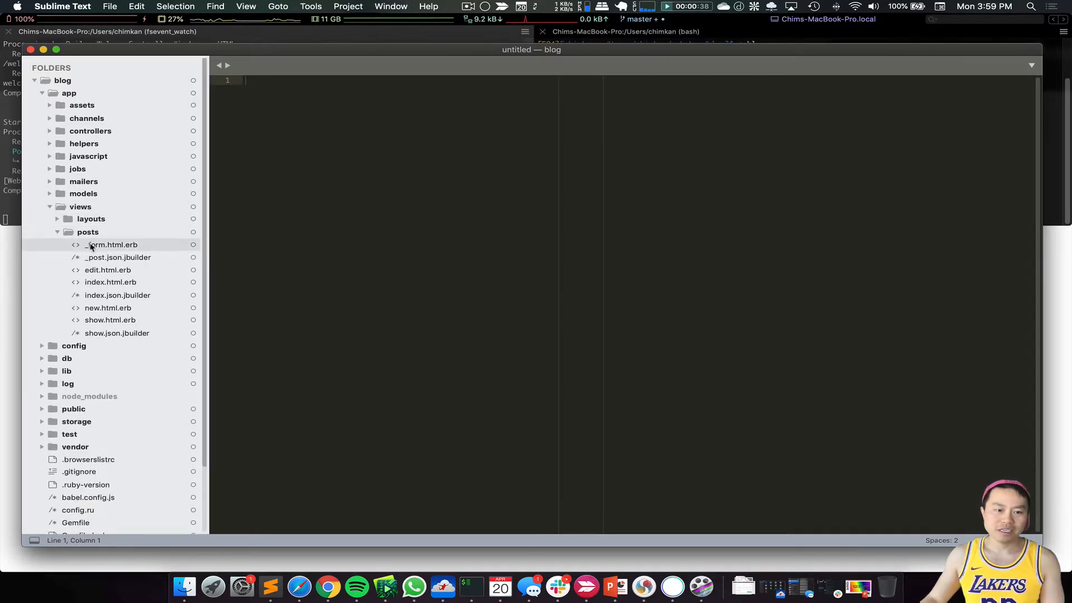
pyautogui.click(111, 282)
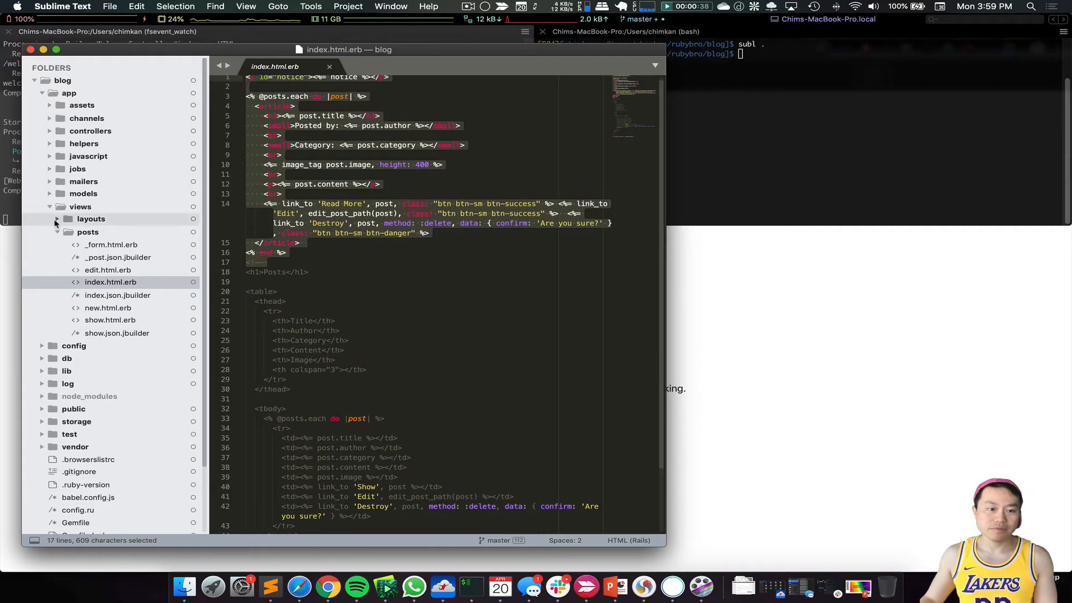
# Show the application.html.erb layout from the layouts folder, scrolled to the header markup.
pyautogui.click(60, 219)
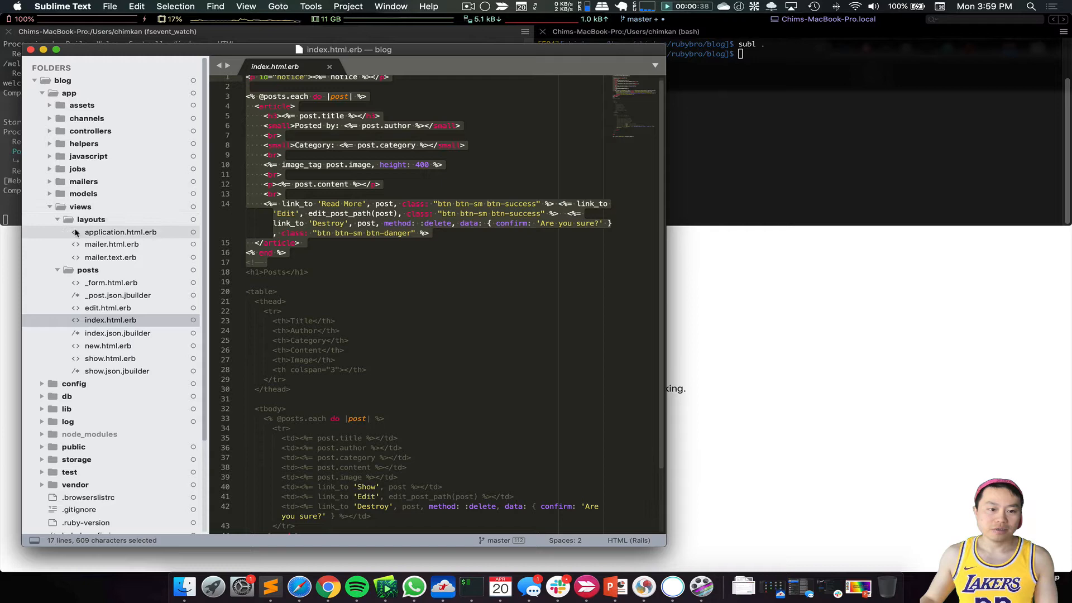
pyautogui.click(120, 232)
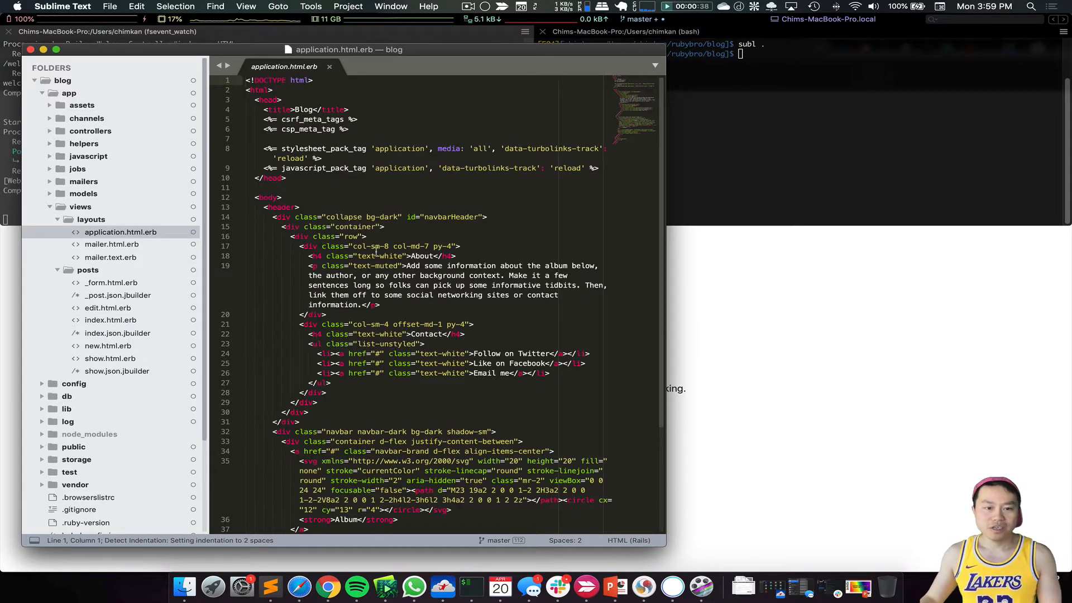
pyautogui.scroll(-3)
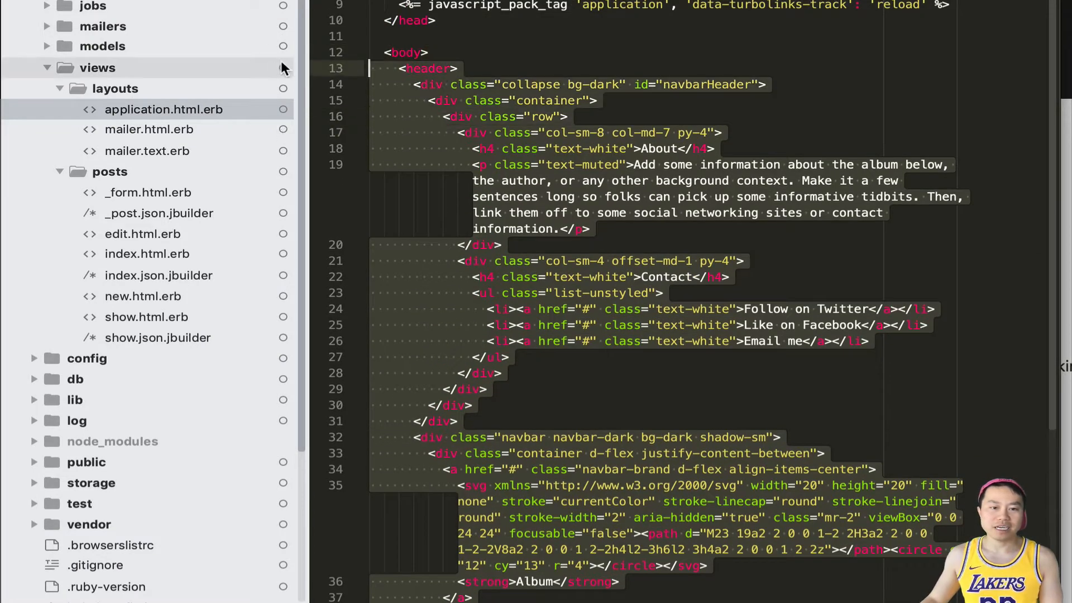
pyautogui.moveTo(281, 68)
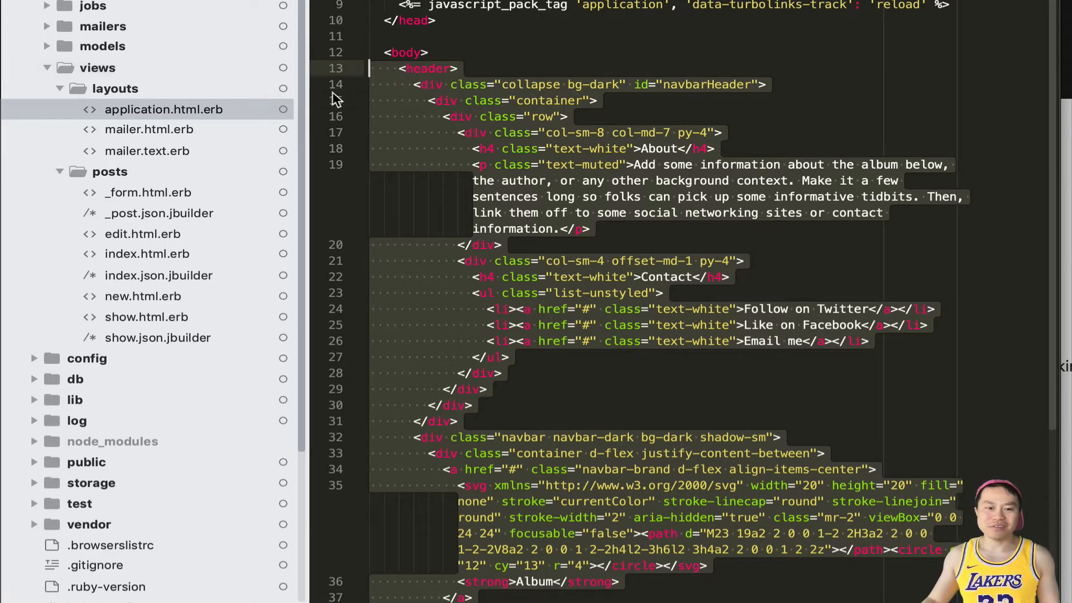
pyautogui.moveTo(506, 325)
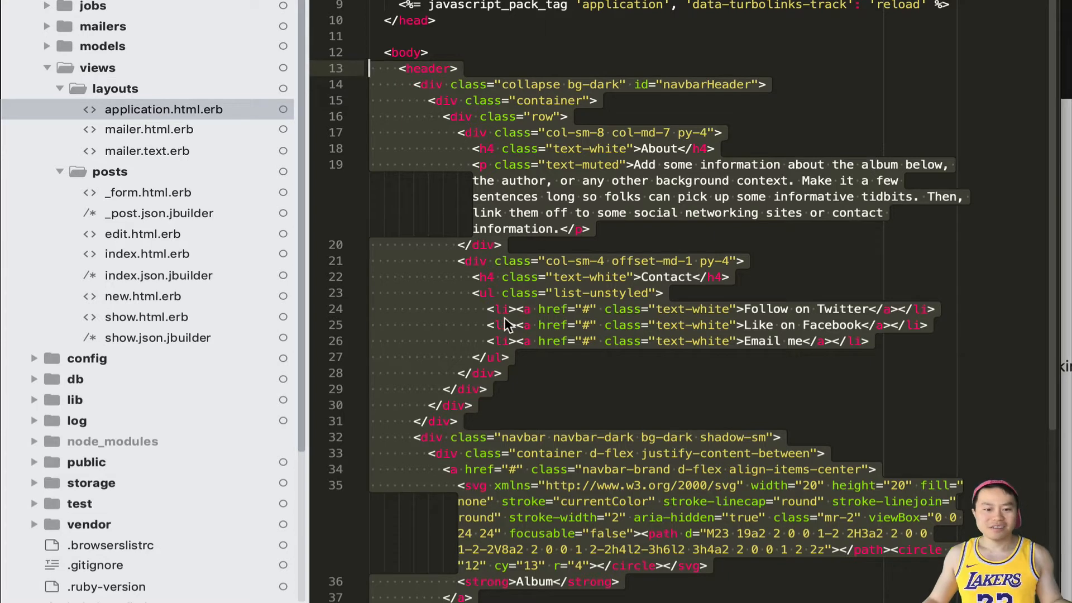
pyautogui.moveTo(596, 416)
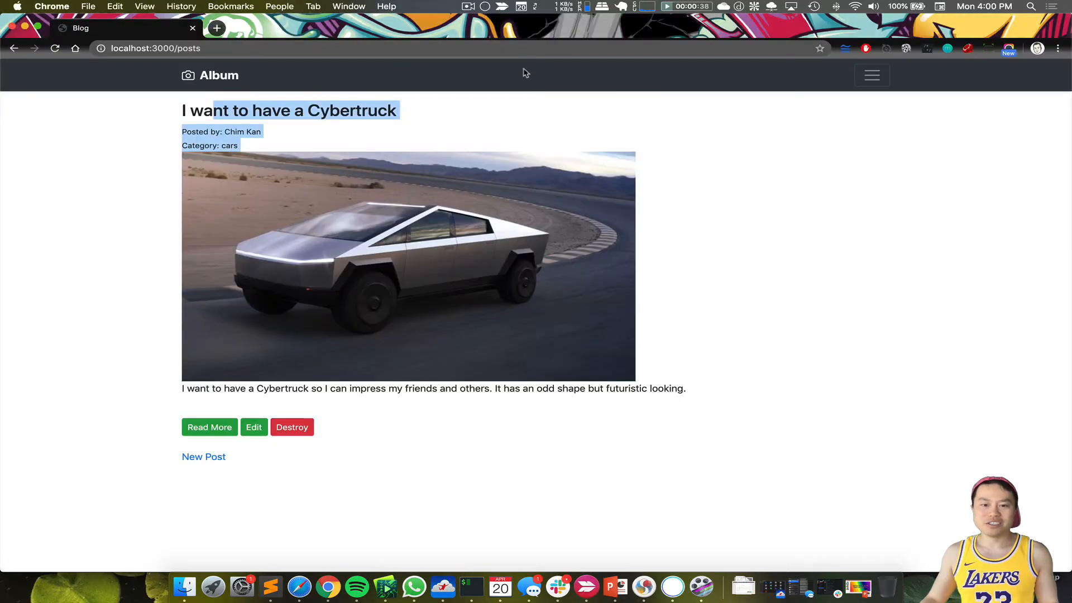
# Search Google for haml in a new tab, reach haml.info and highlight the .haml example code.
pyautogui.click(217, 28)
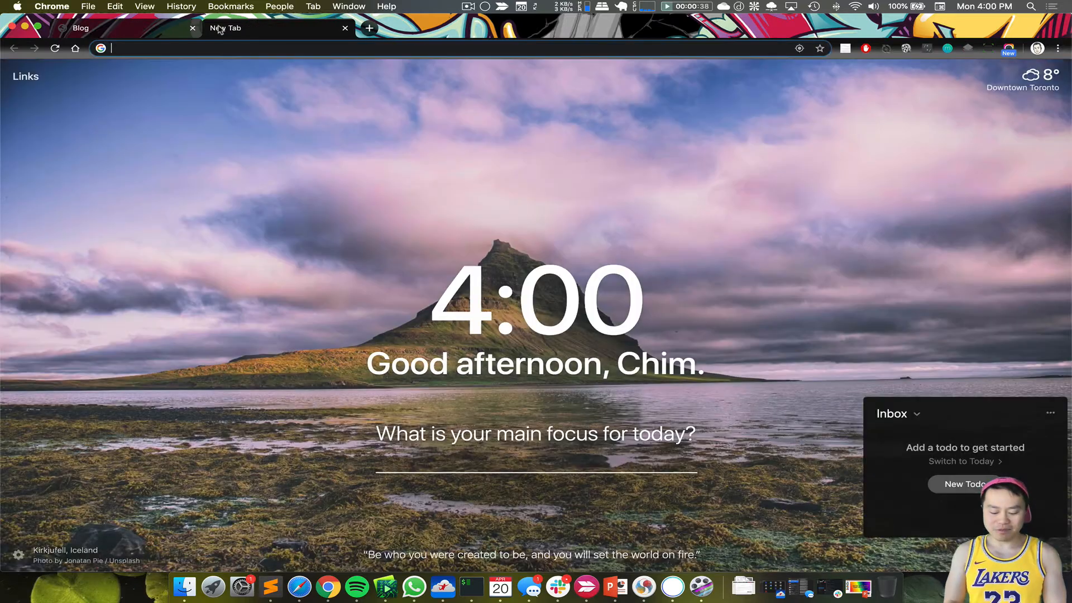
pyautogui.write('haml&oq=haml&aqs=chrome..69i57j46j0l4j69i60j69i65.1380j0j1&sourceid=chrome&ie=UTF-8')
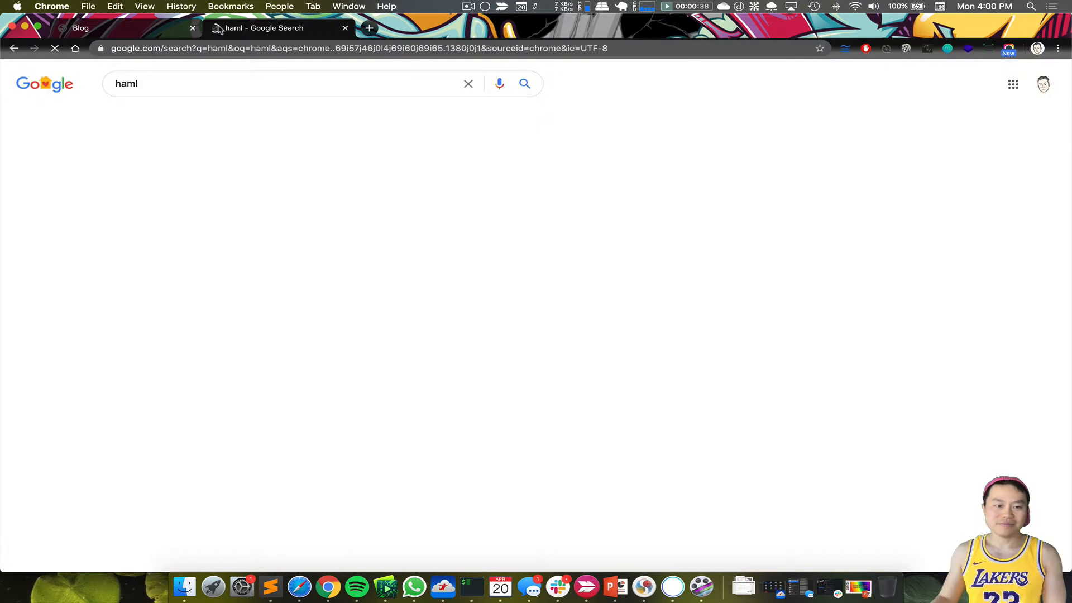
pyautogui.click(370, 28)
pyautogui.write('haml.info')
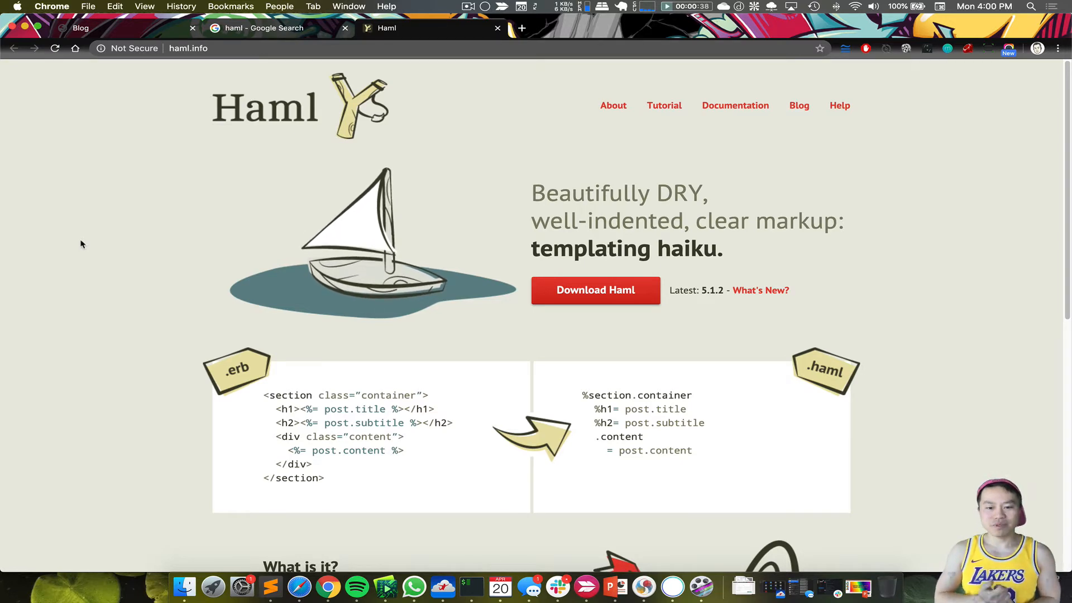
pyautogui.scroll(-3)
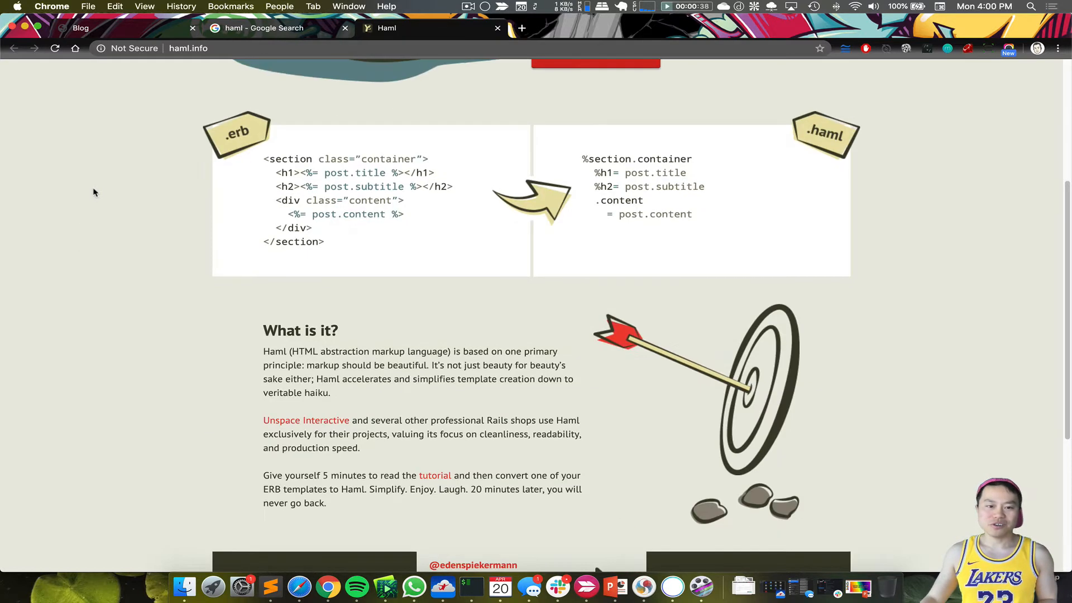
pyautogui.moveTo(263, 159); pyautogui.dragTo(324, 242)
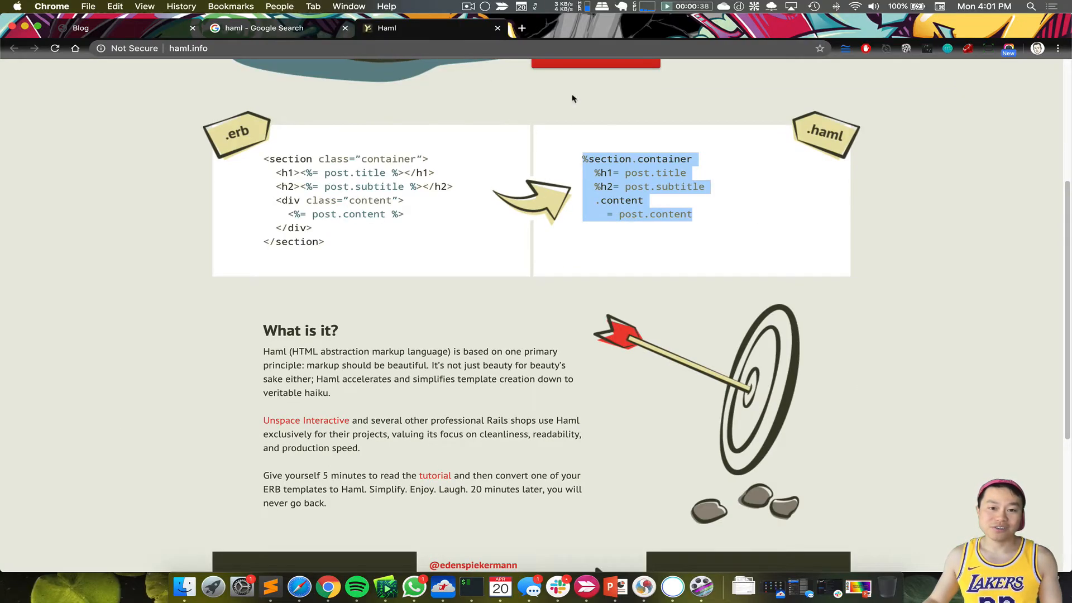
# Return to the blog posts tab and clear the page's text selection.
pyautogui.click(109, 28)
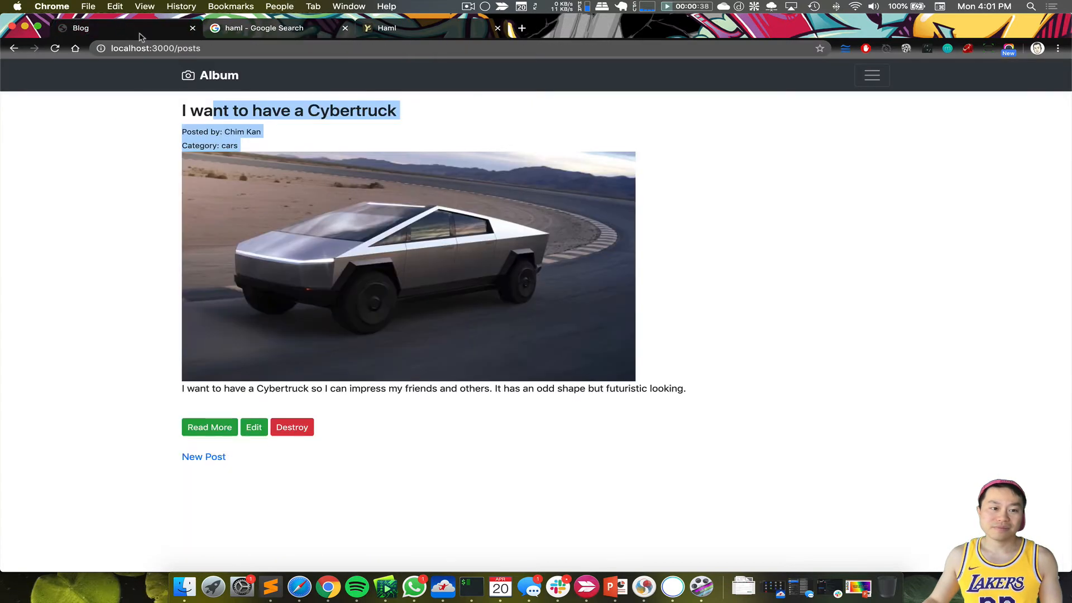
pyautogui.click(694, 153)
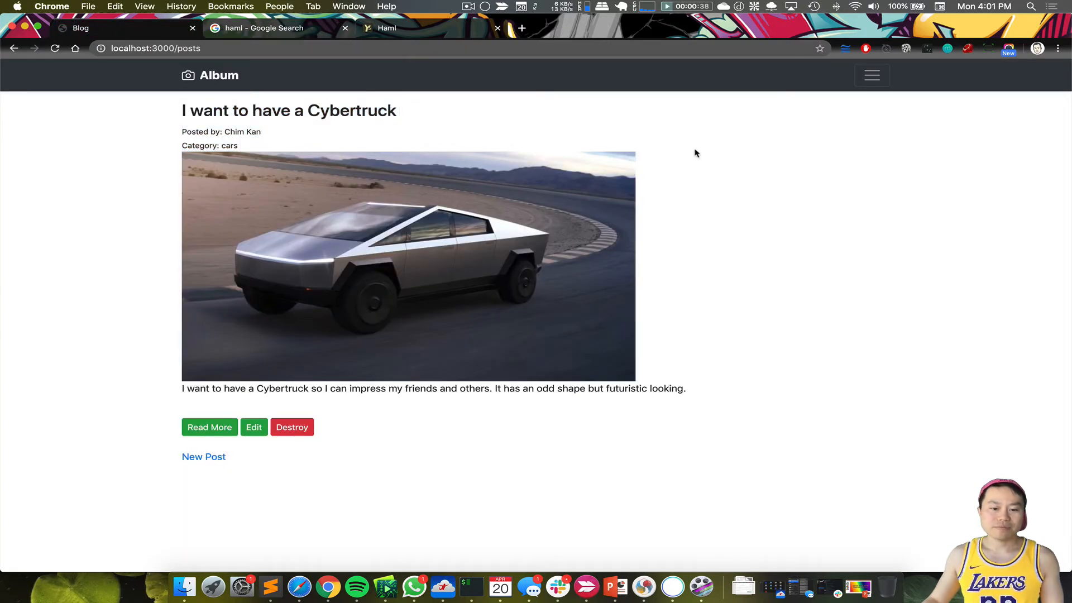
pyautogui.moveTo(528, 168)
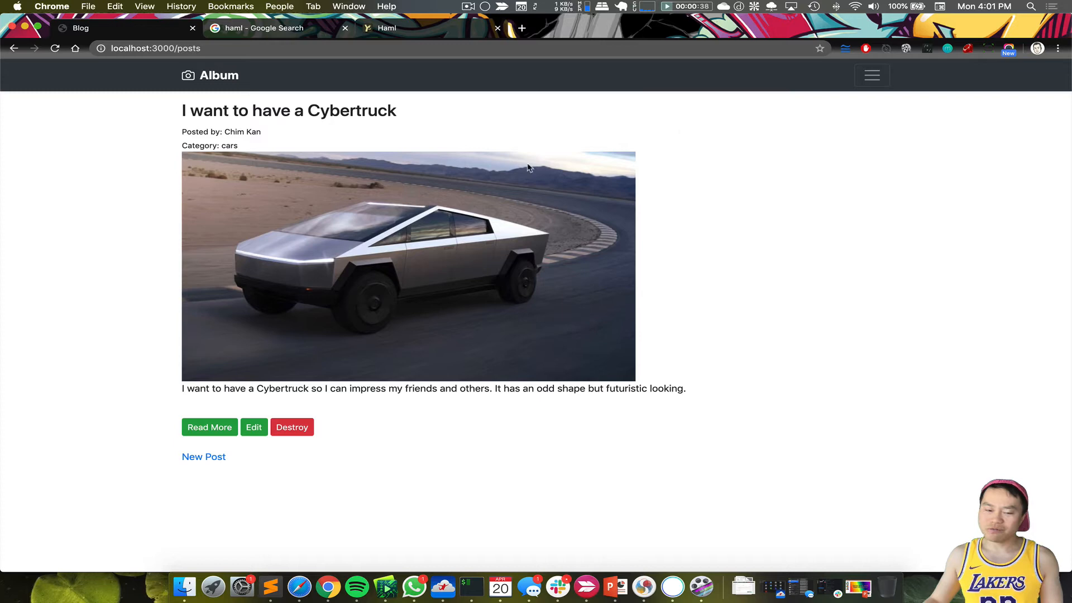
pyautogui.moveTo(325, 315)
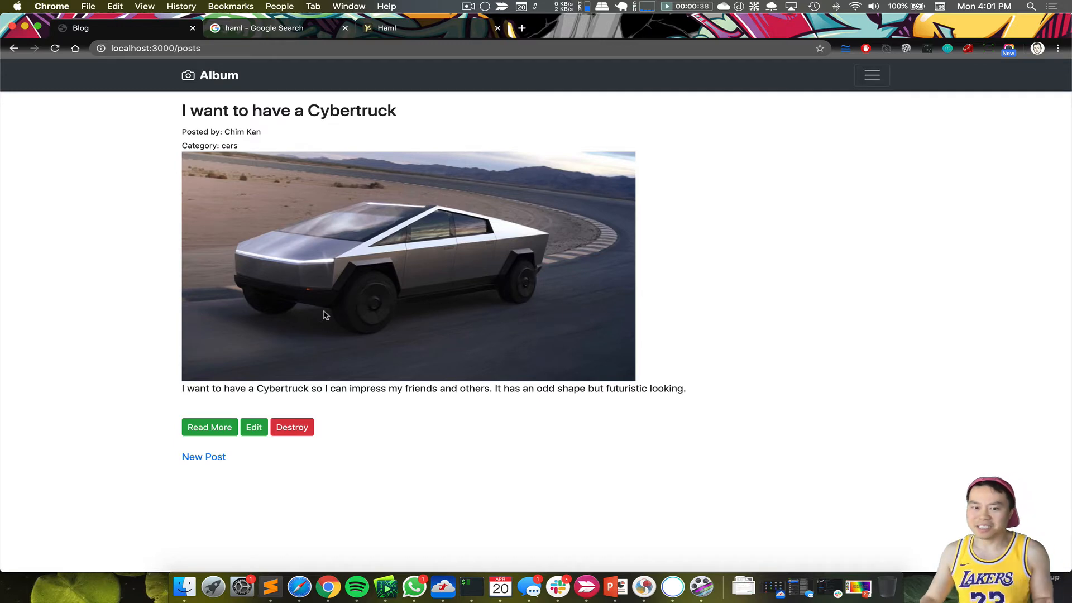
pyautogui.moveTo(577, 299)
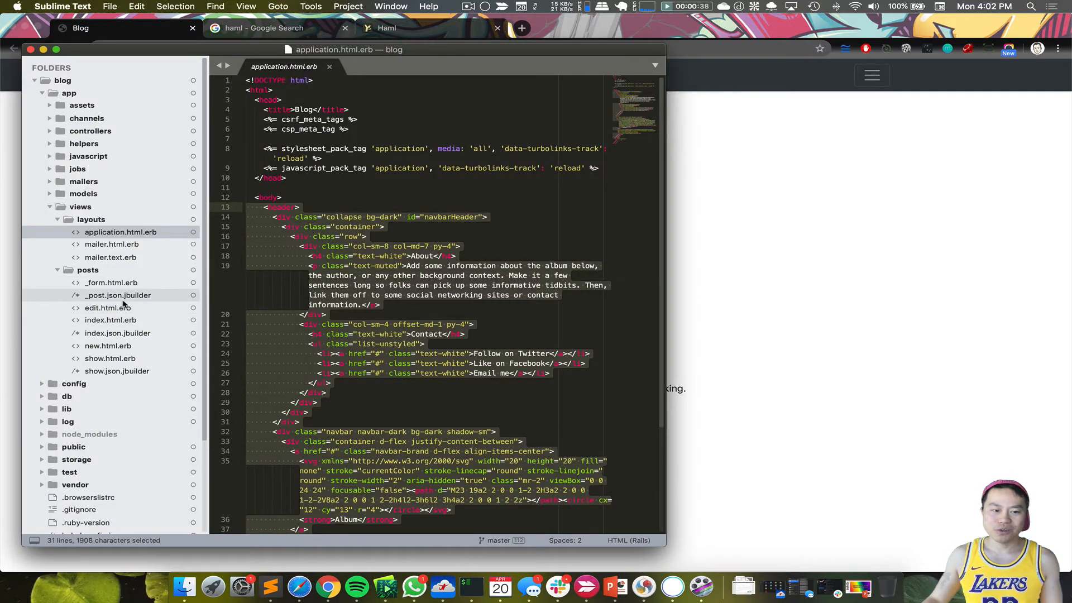
# View _form.html.erb and index.html.erb in the posts folder, then start a fresh Chrome tab.
pyautogui.click(110, 282)
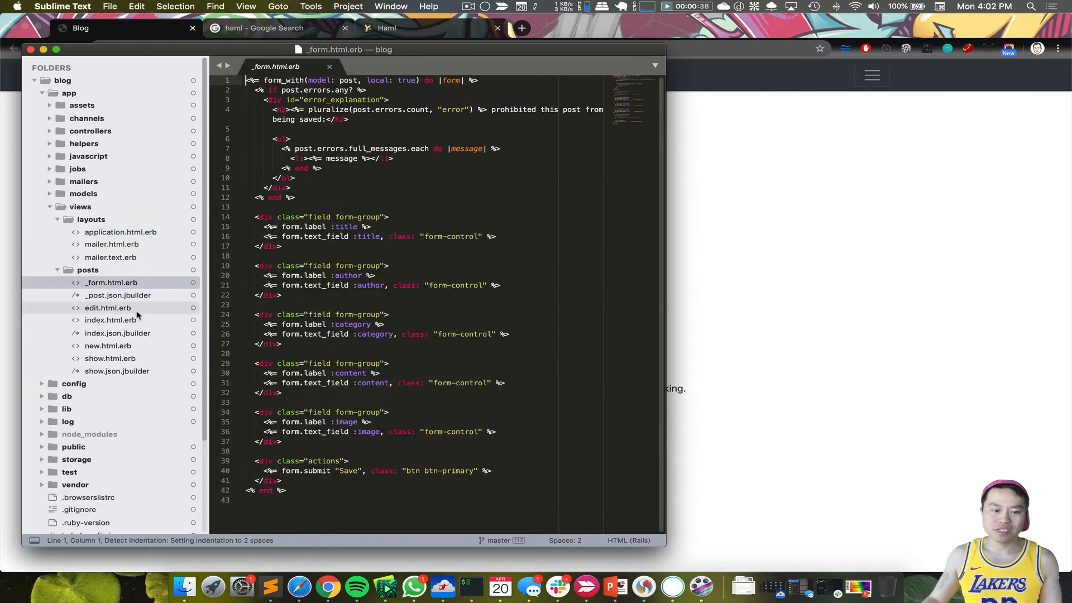
pyautogui.click(110, 320)
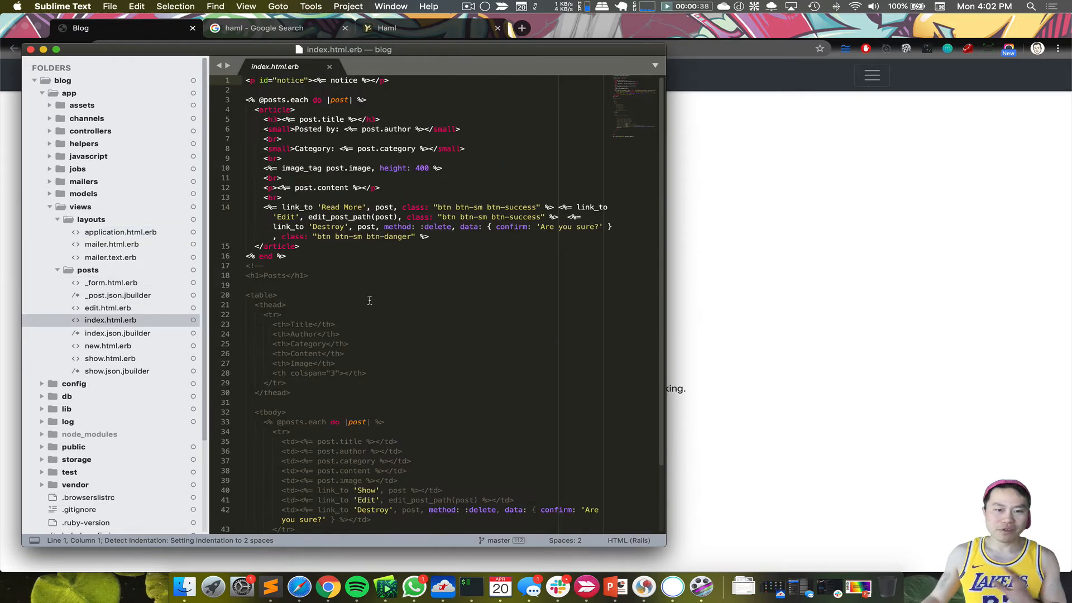
pyautogui.moveTo(373, 298)
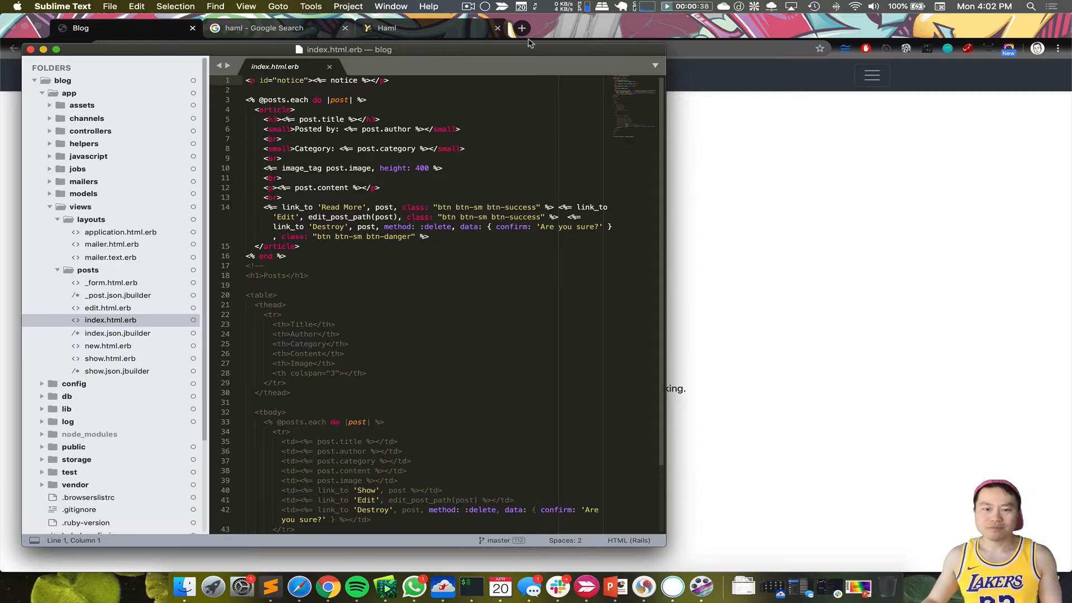
pyautogui.click(521, 28)
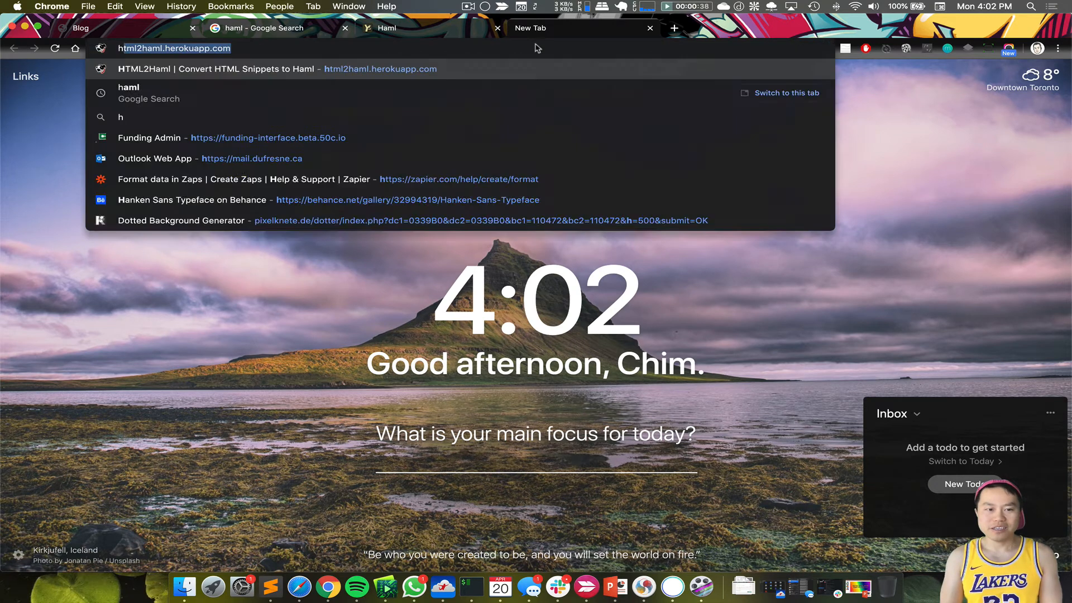
# Navigate the new tab to the html2haml.herokuapp.com converter via the 'html' suggestion.
pyautogui.write('html')
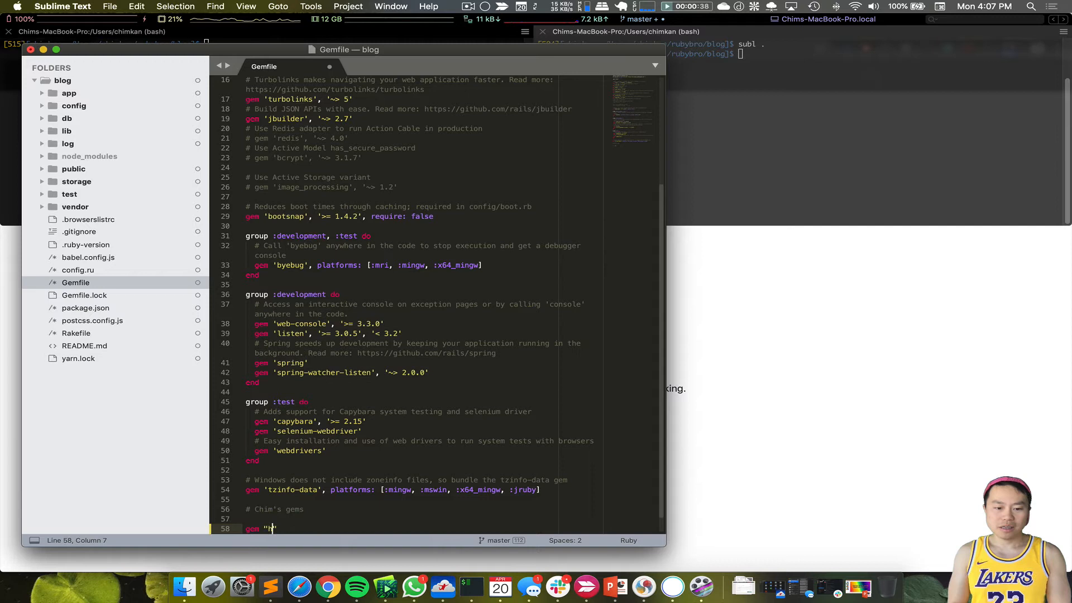
# Add gem "haml-rails" to the Gemfile, run bundle install, and expand the app folder.
pyautogui.write('haml-rails')
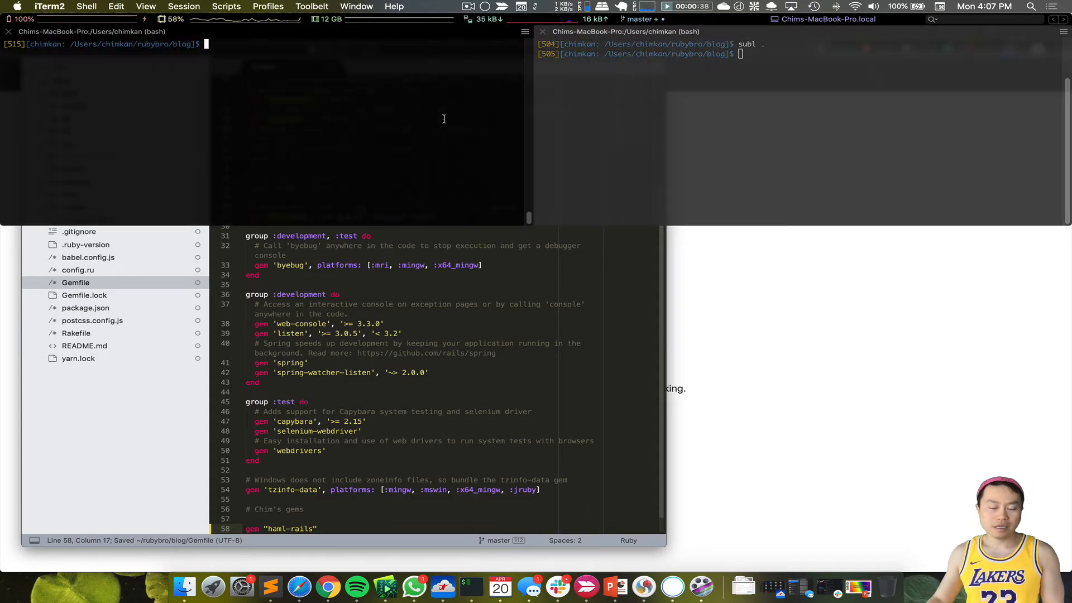
pyautogui.write('bundle install')
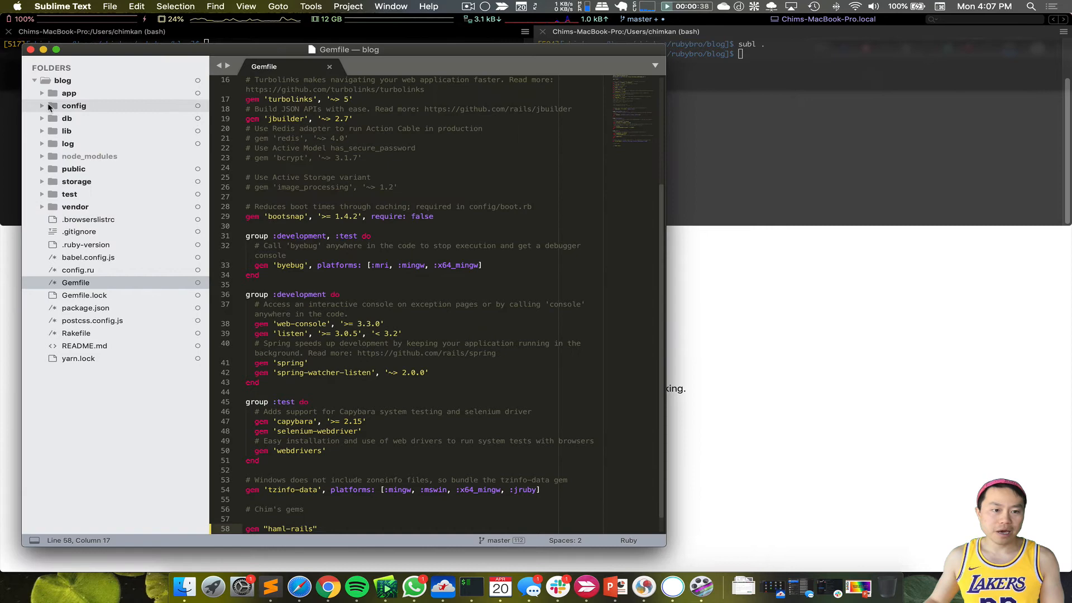
pyautogui.click(68, 93)
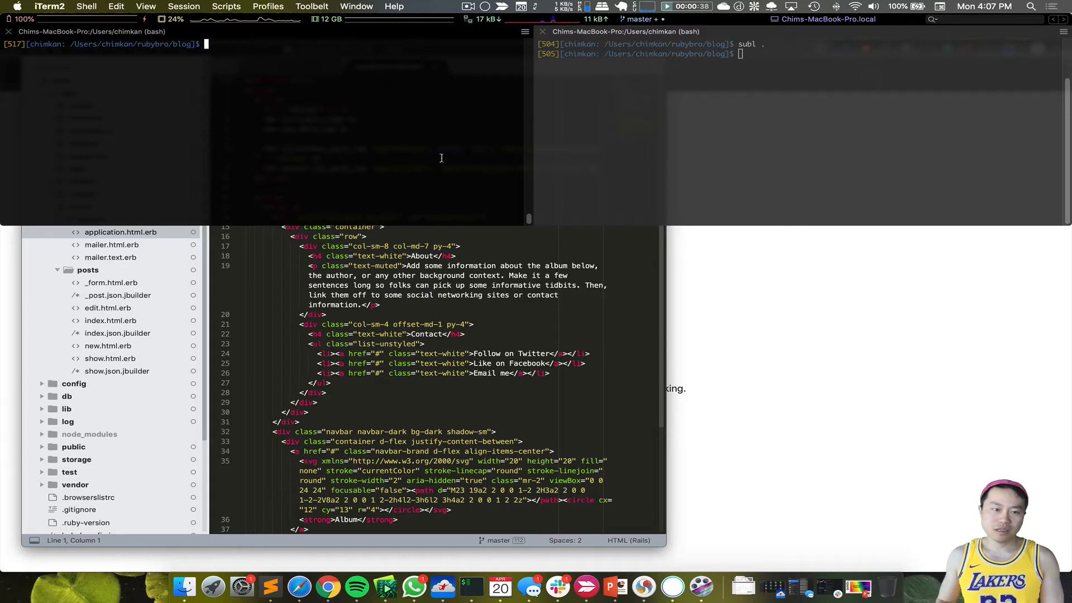
# Run rails g haml:application_layout convert to generate application.html.haml.
pyautogui.write('rails g')
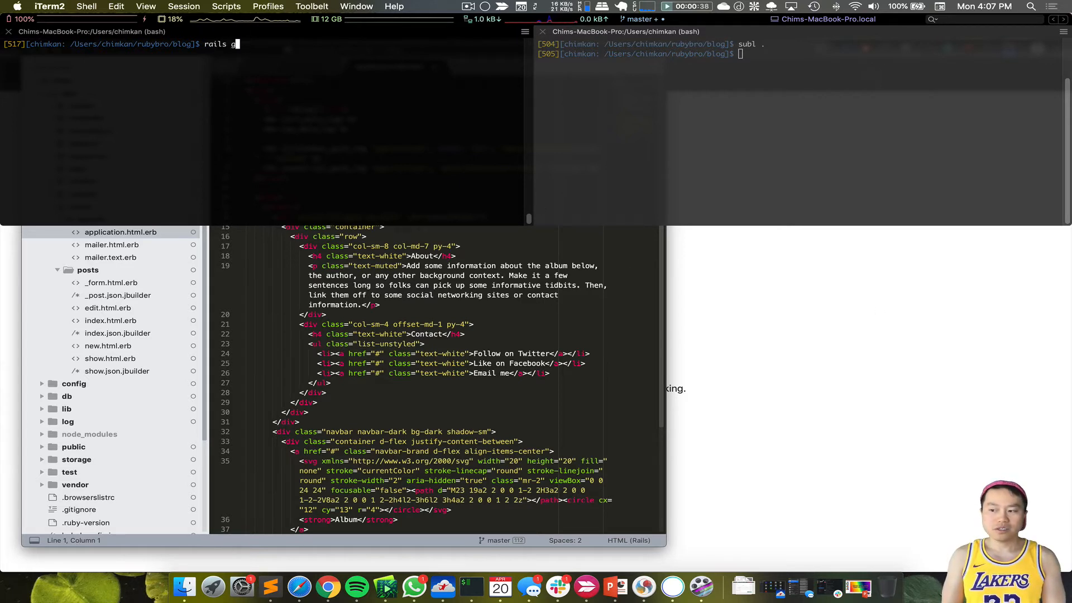
pyautogui.write('haml:applicat')
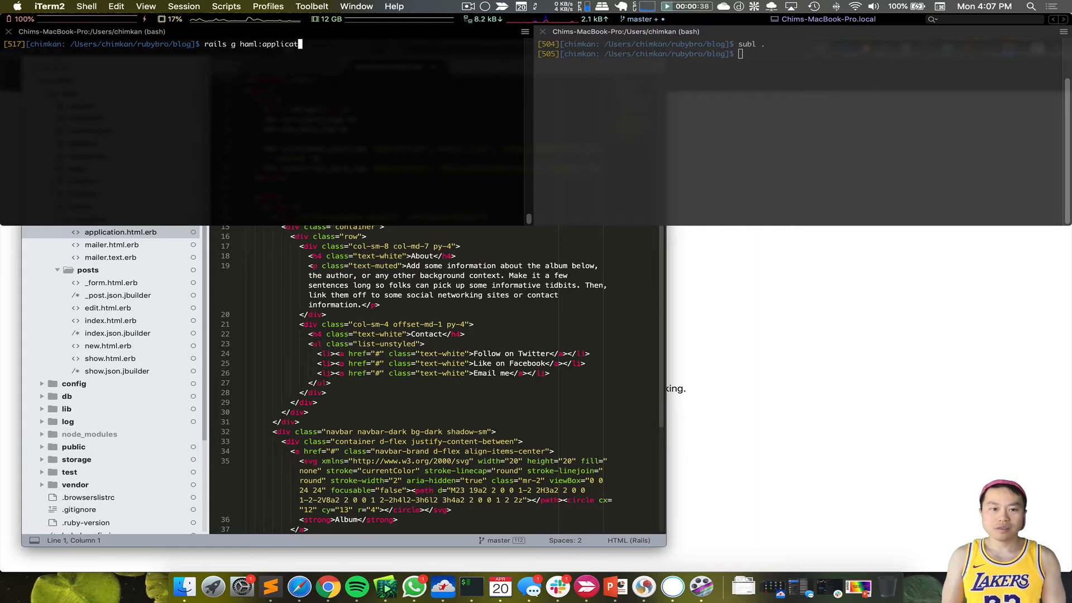
pyautogui.write('ion_')
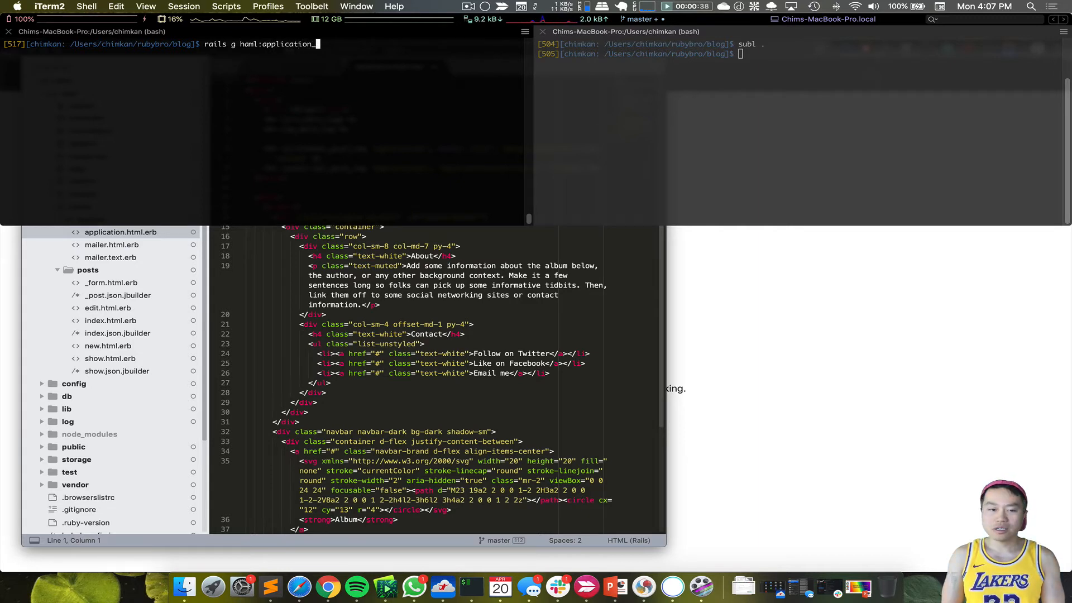
pyautogui.write('_layout co')
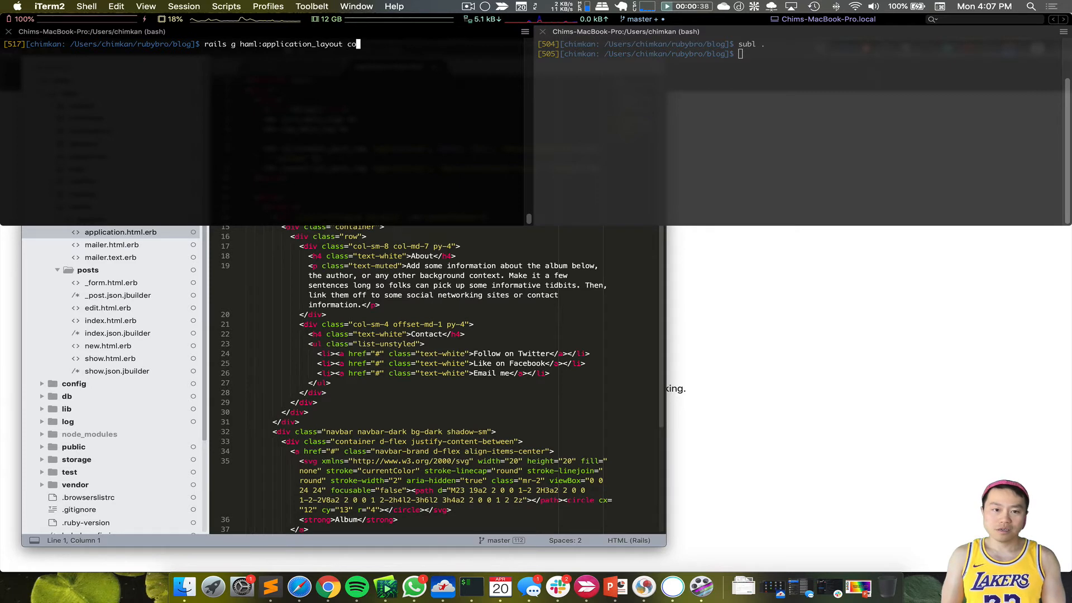
pyautogui.press('enter')
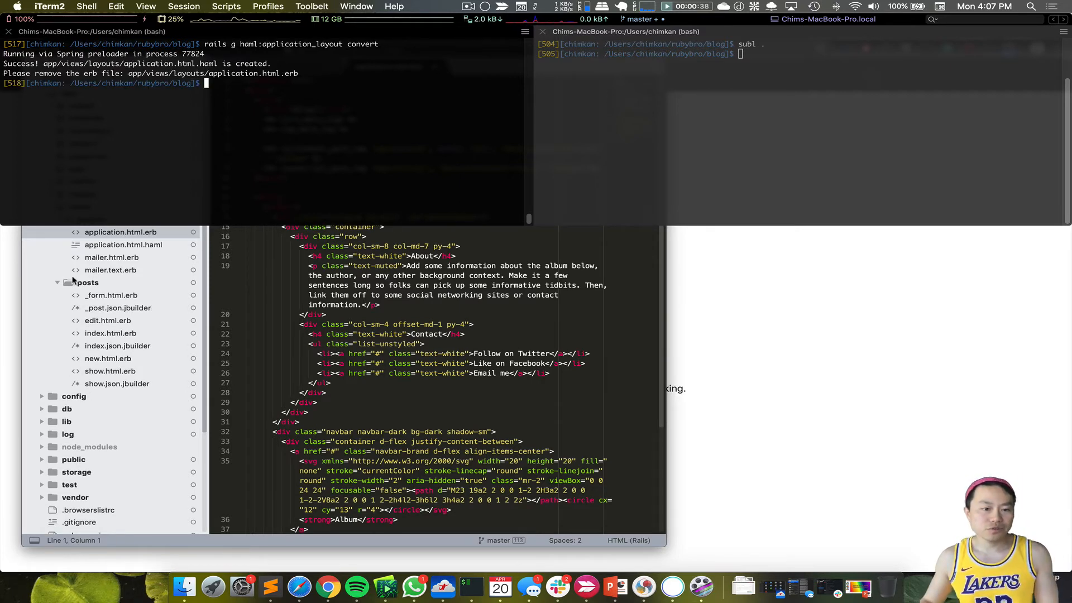
# Flip between application.html.haml and application.html.erb to compare the generated layout with the original.
pyautogui.click(124, 244)
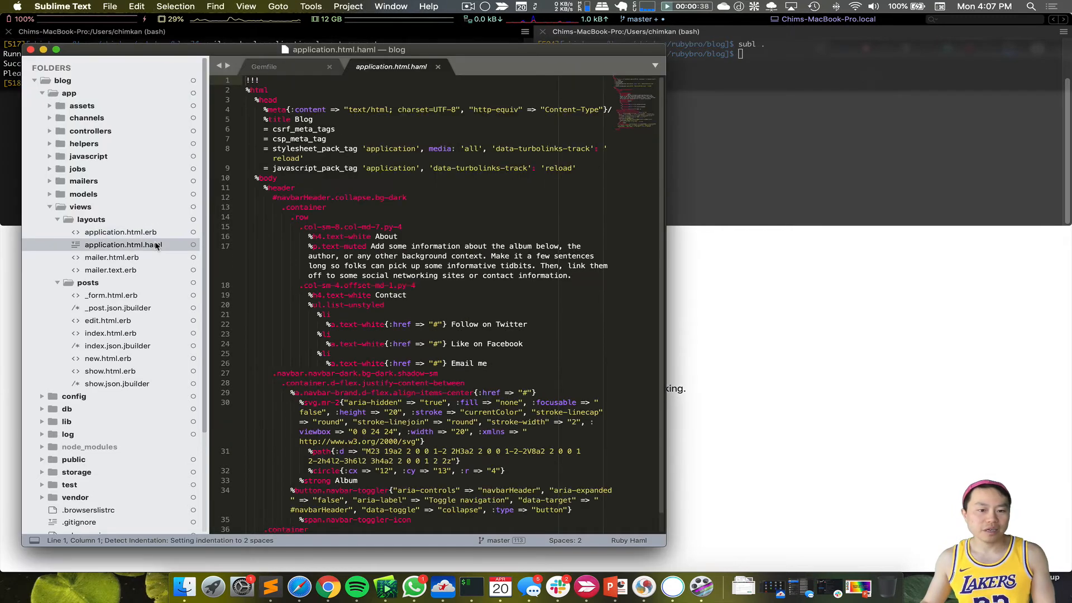
pyautogui.click(120, 232)
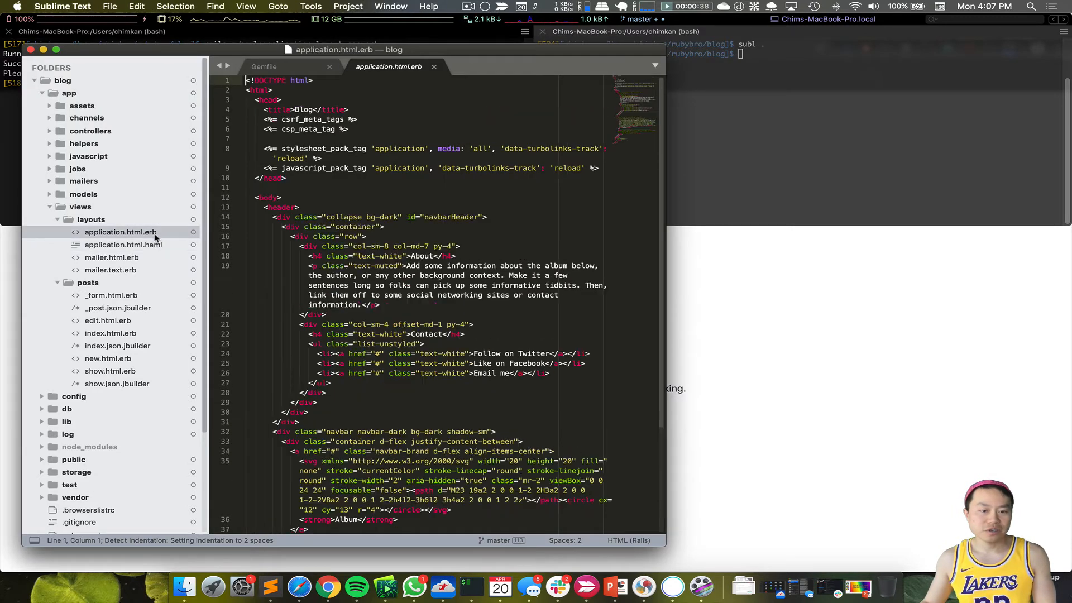
pyautogui.click(124, 244)
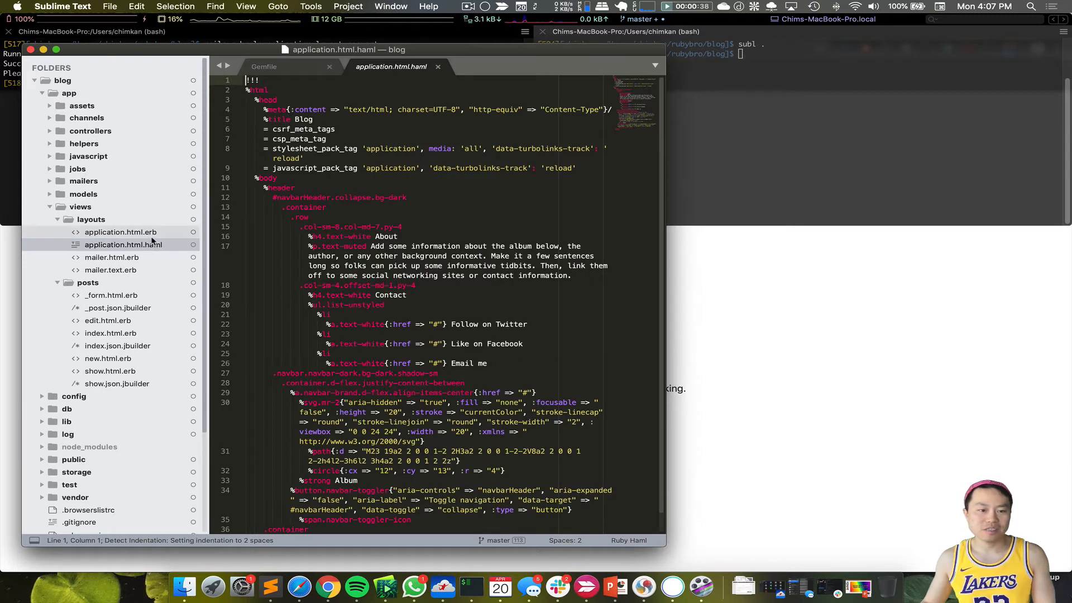
pyautogui.click(121, 233)
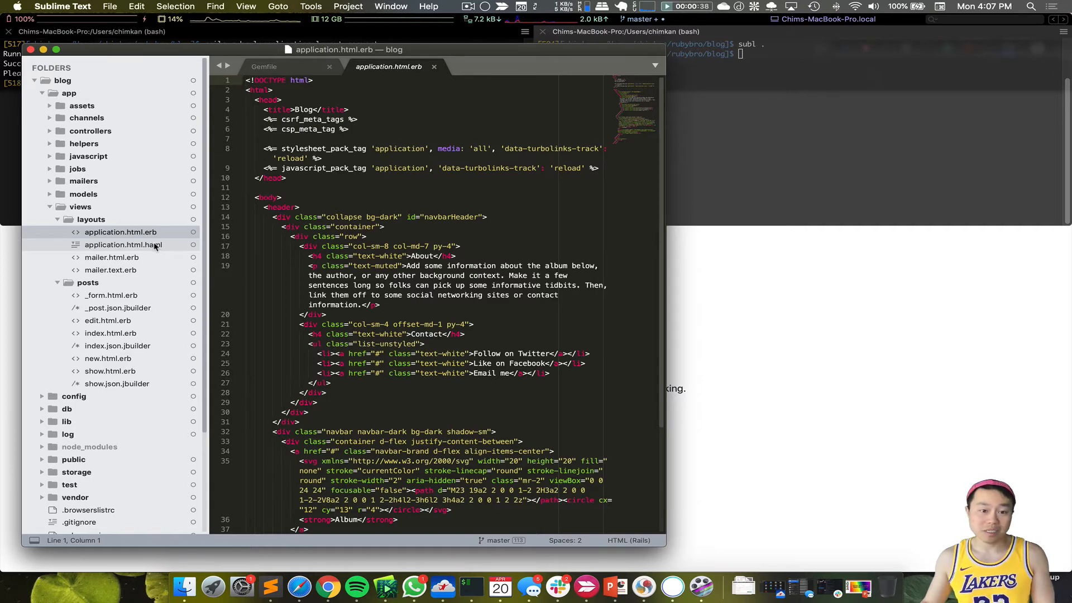
pyautogui.click(124, 244)
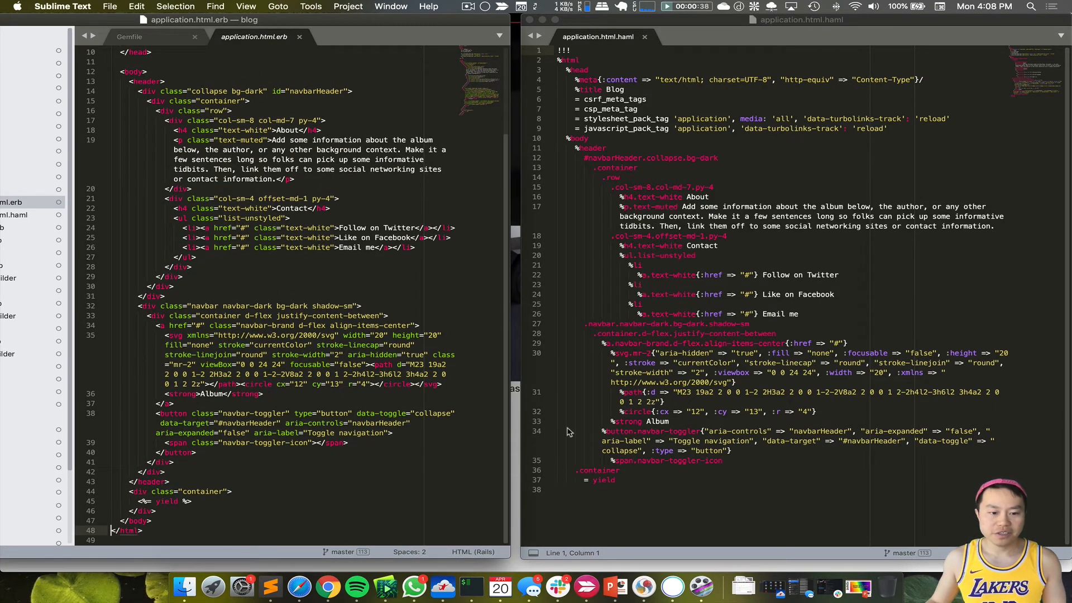
pyautogui.moveTo(574, 470); pyautogui.dragTo(615, 479)
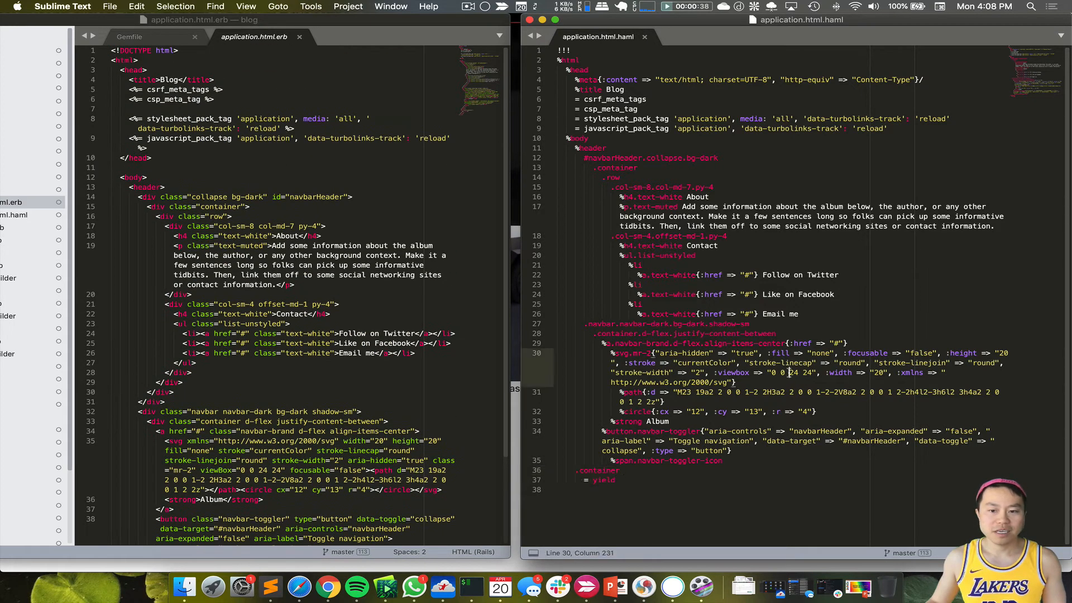
pyautogui.scroll(-3)
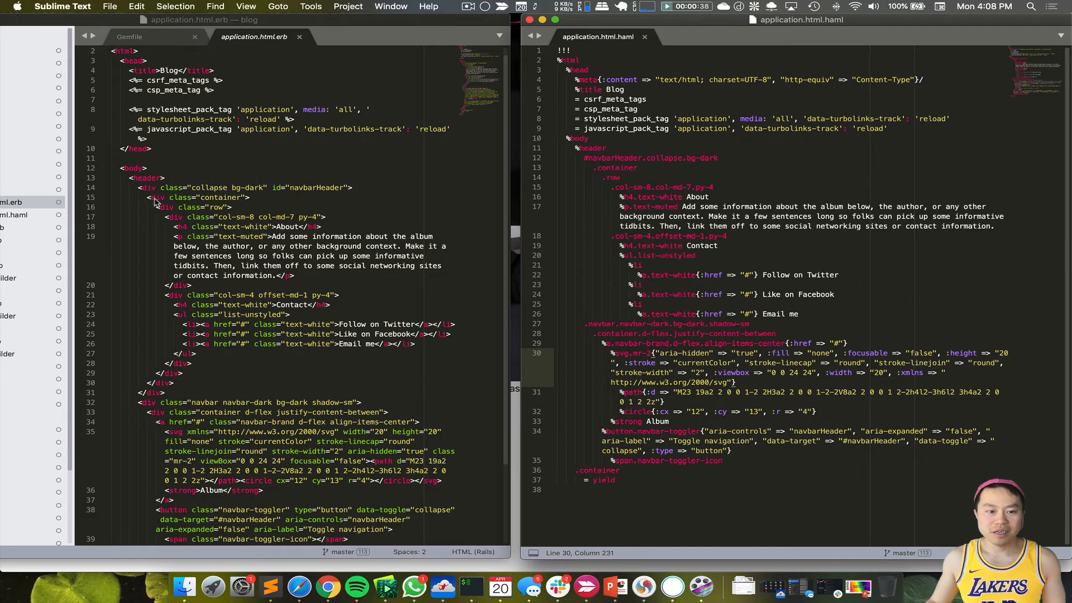
pyautogui.moveTo(192, 367)
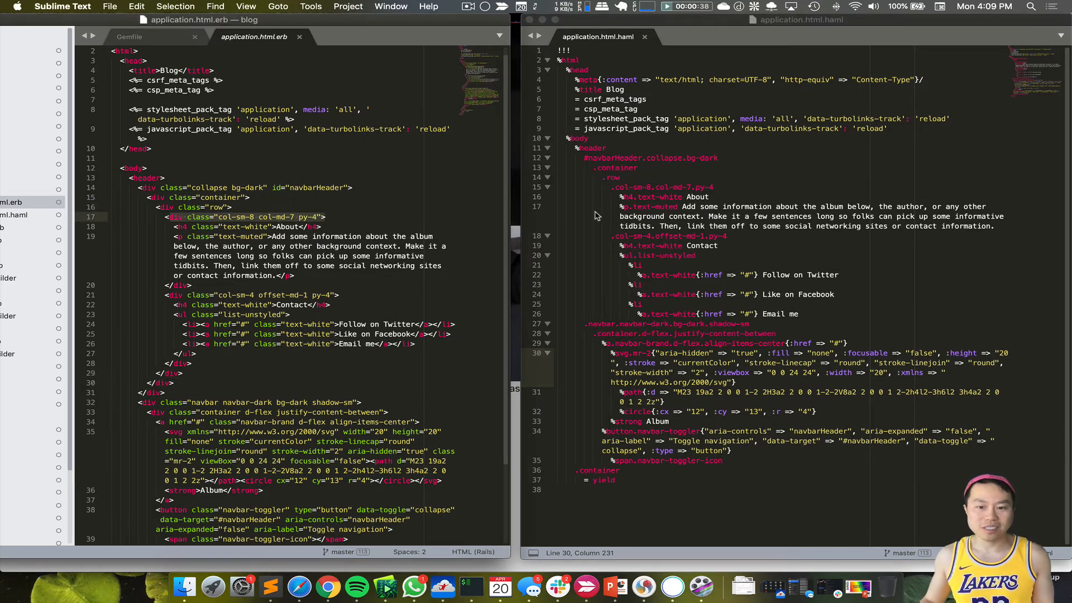
pyautogui.moveTo(602, 177); pyautogui.dragTo(620, 186)
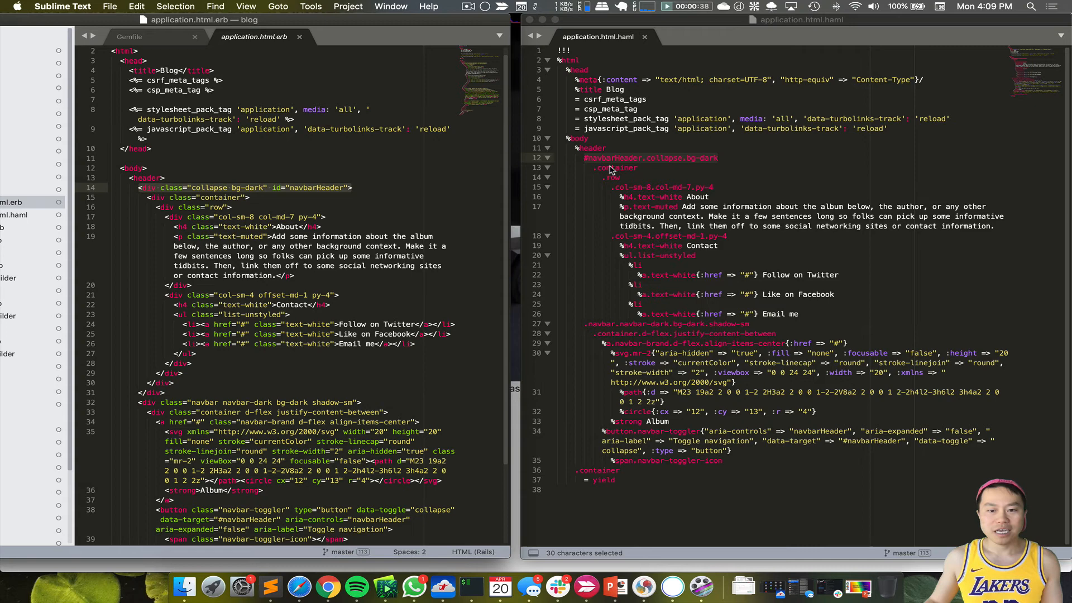
pyautogui.moveTo(683, 164)
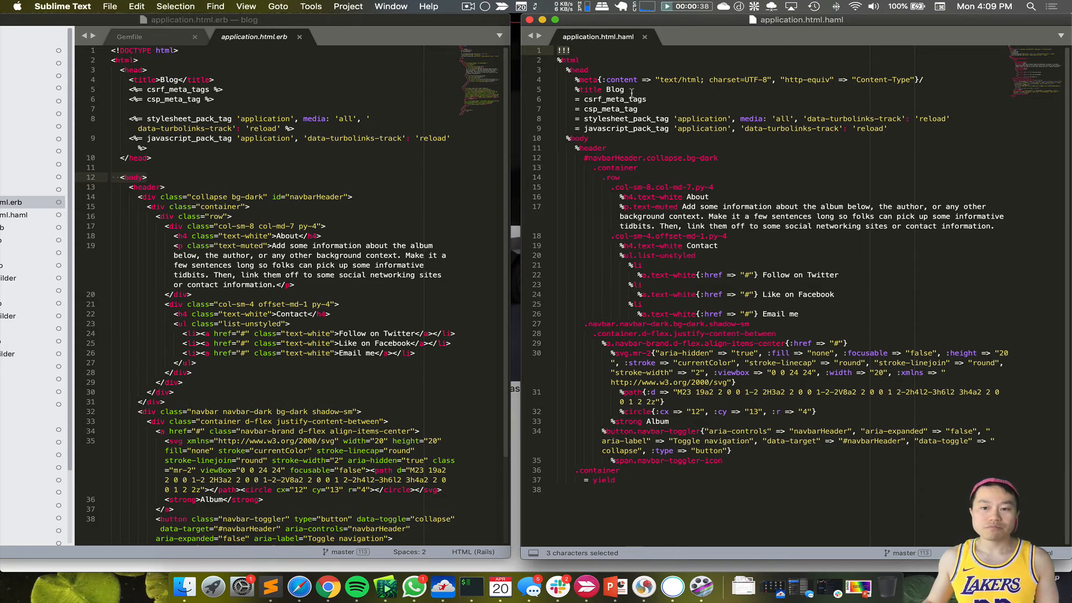
pyautogui.click(631, 90)
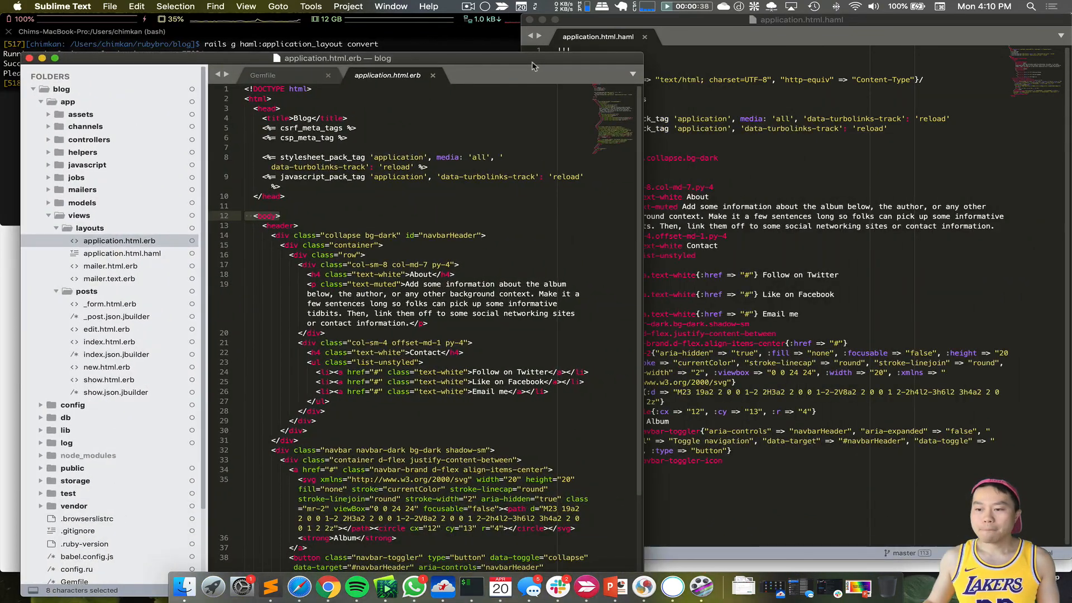
# Run rails haml:erb2haml, answering y to overwrite existing Haml files and y to delete the ERB originals.
pyautogui.click(109, 342)
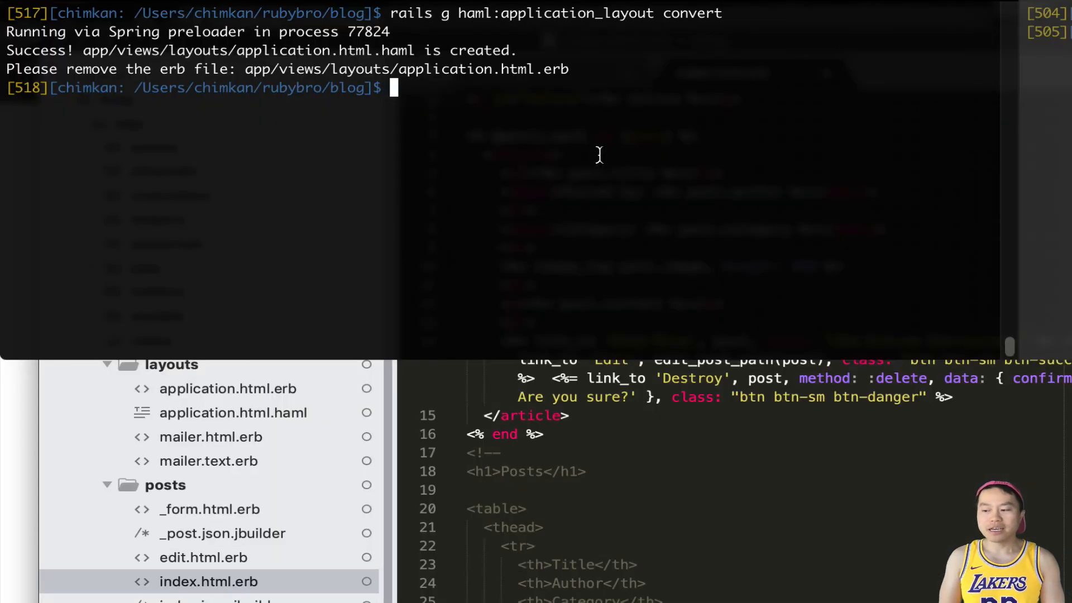
pyautogui.write('rails')
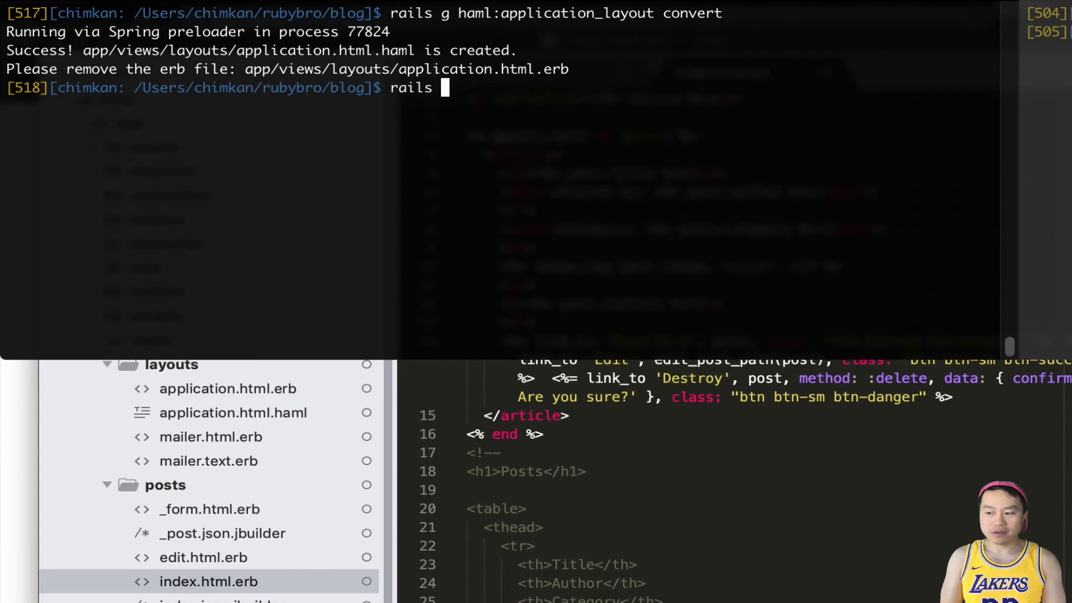
pyautogui.write('haml:h')
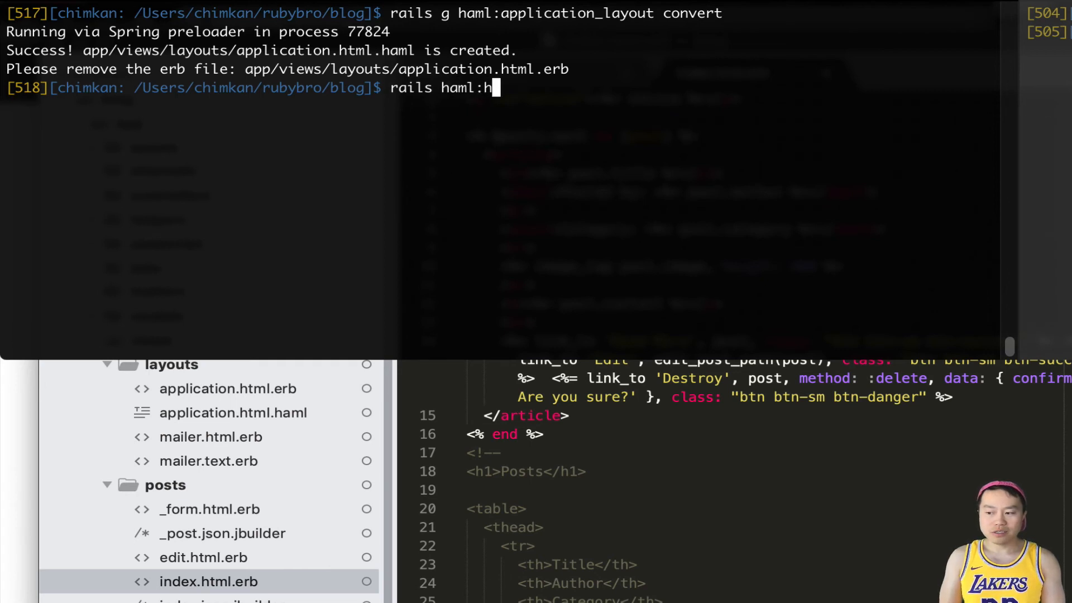
pyautogui.write('erb2haml')
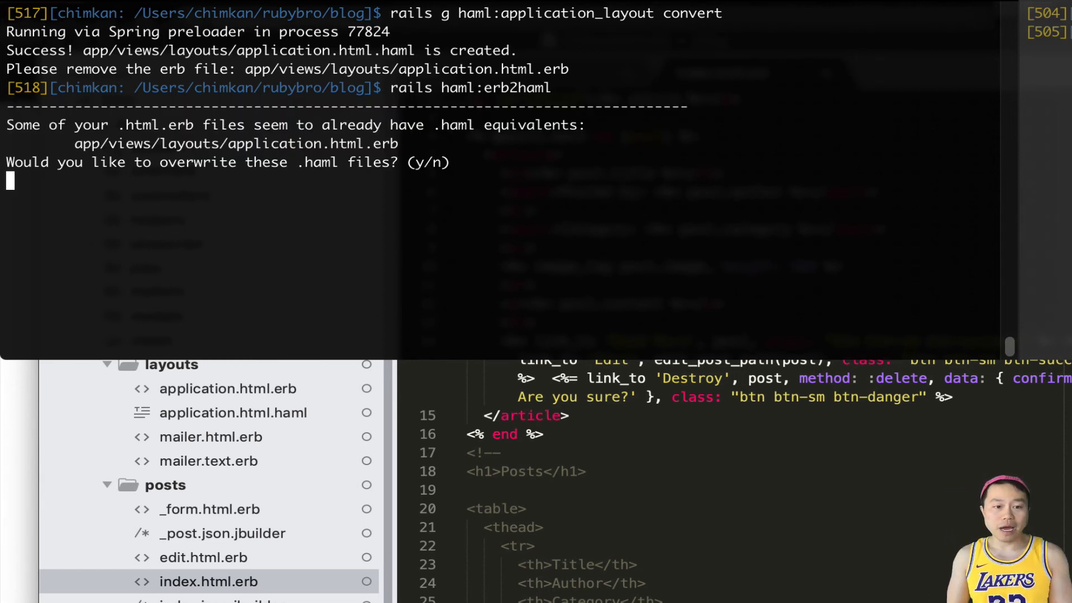
pyautogui.write('y')
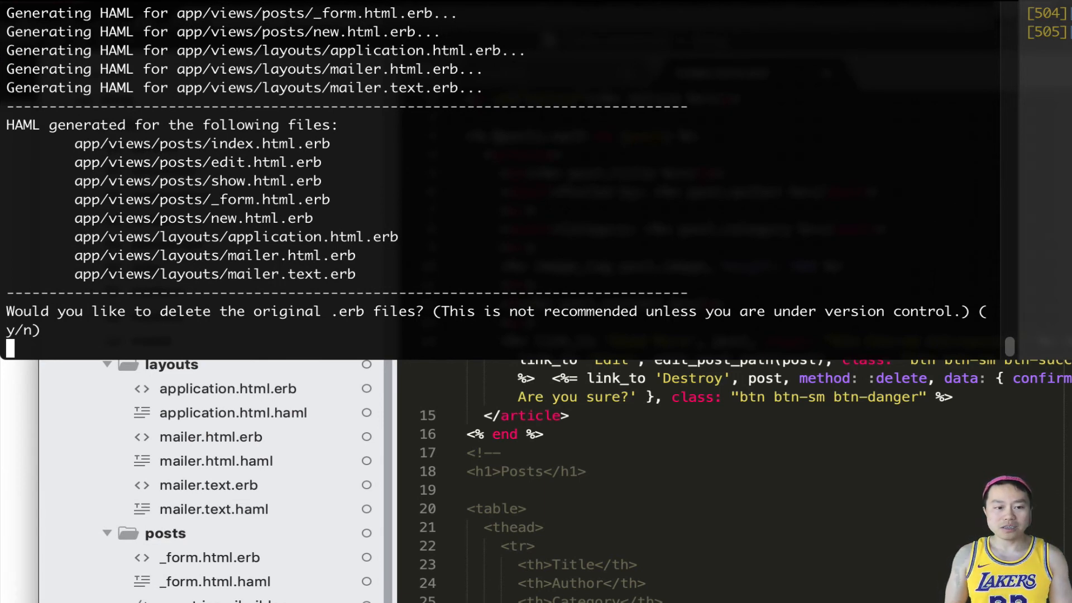
pyautogui.write('y')
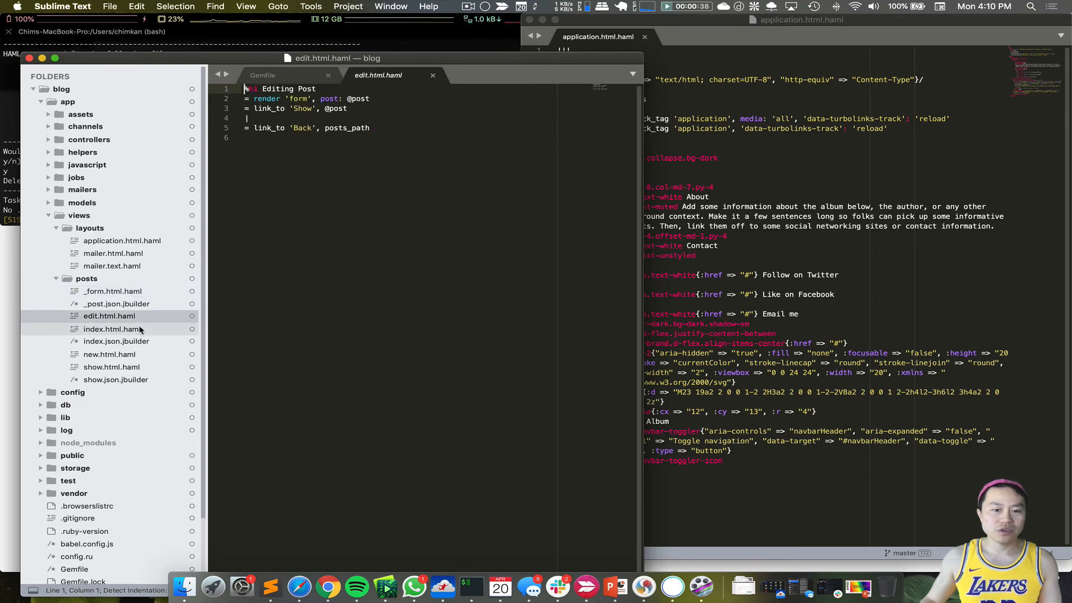
# Check edit, index and new .html.haml post views, then start the server with rails s.
pyautogui.click(109, 328)
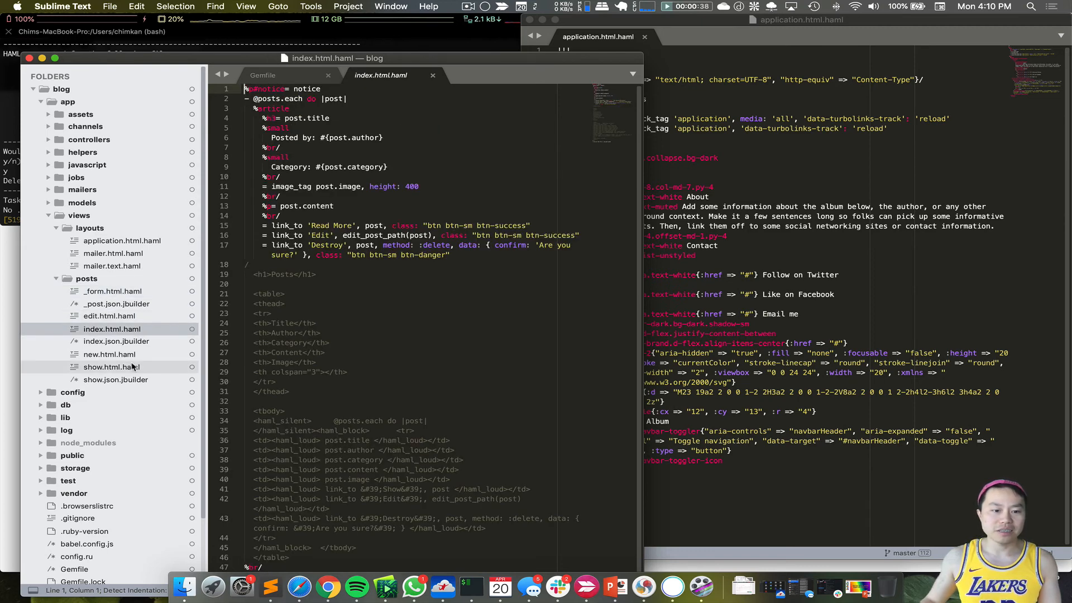
pyautogui.click(110, 354)
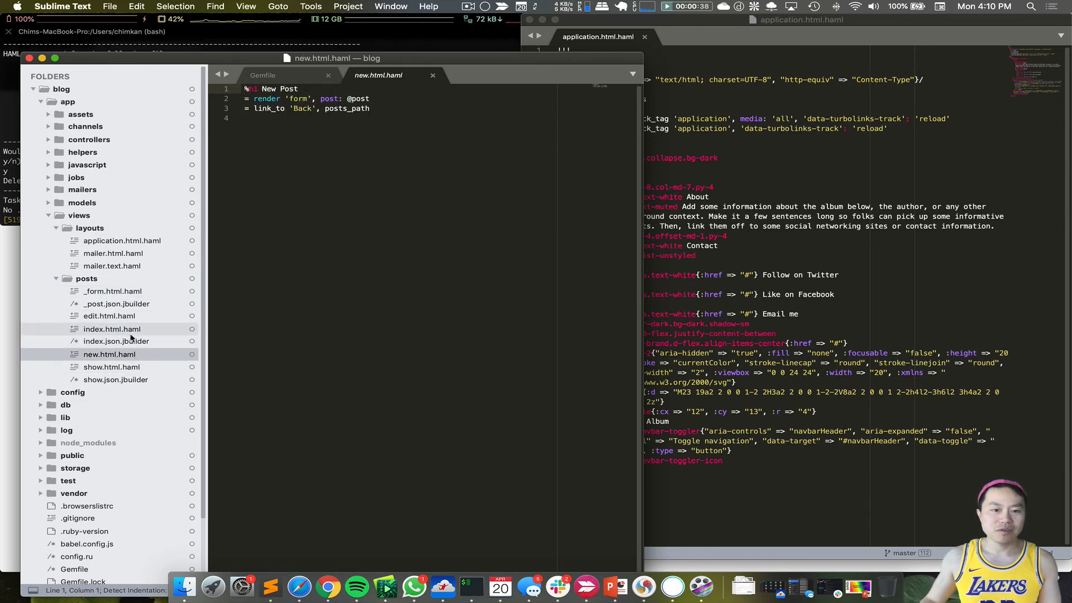
pyautogui.click(112, 328)
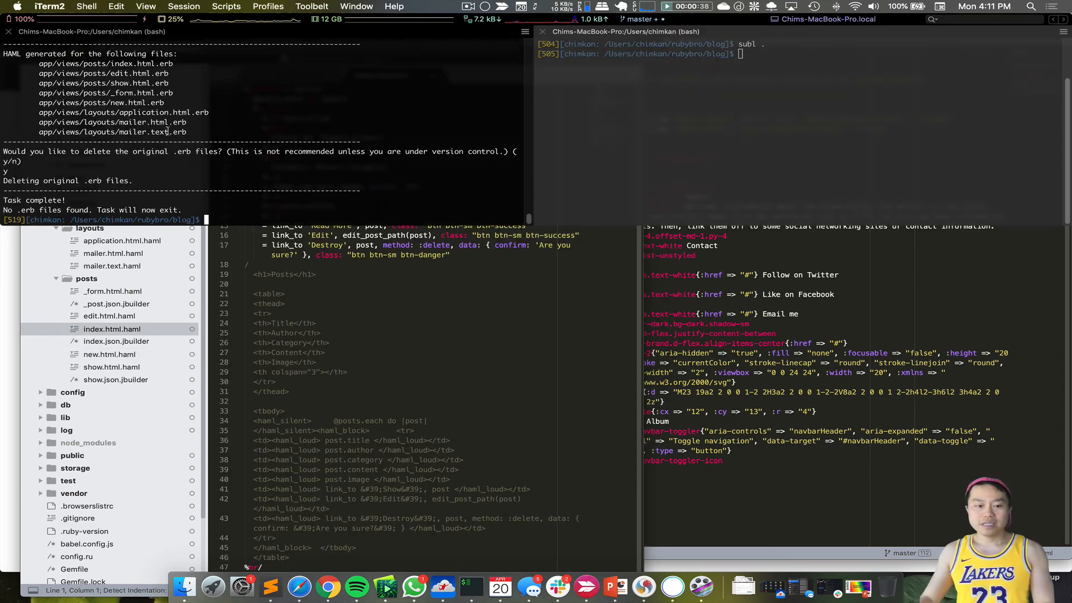
pyautogui.write('rails s')
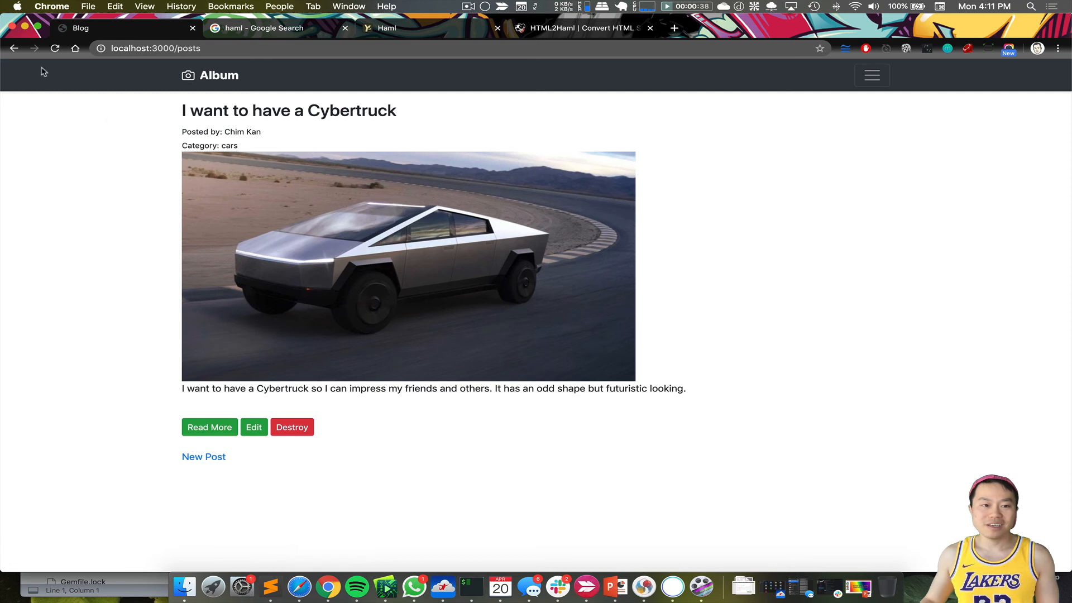
pyautogui.moveTo(239, 394)
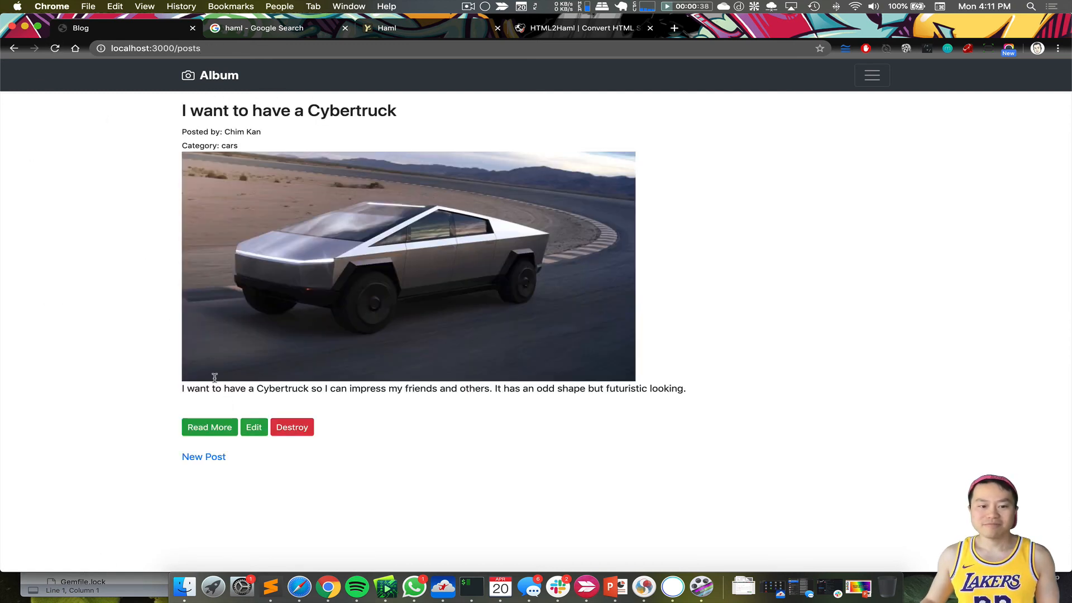
# View the Cybertruck post's detail page via Read More, then go Back to the posts list.
pyautogui.click(209, 426)
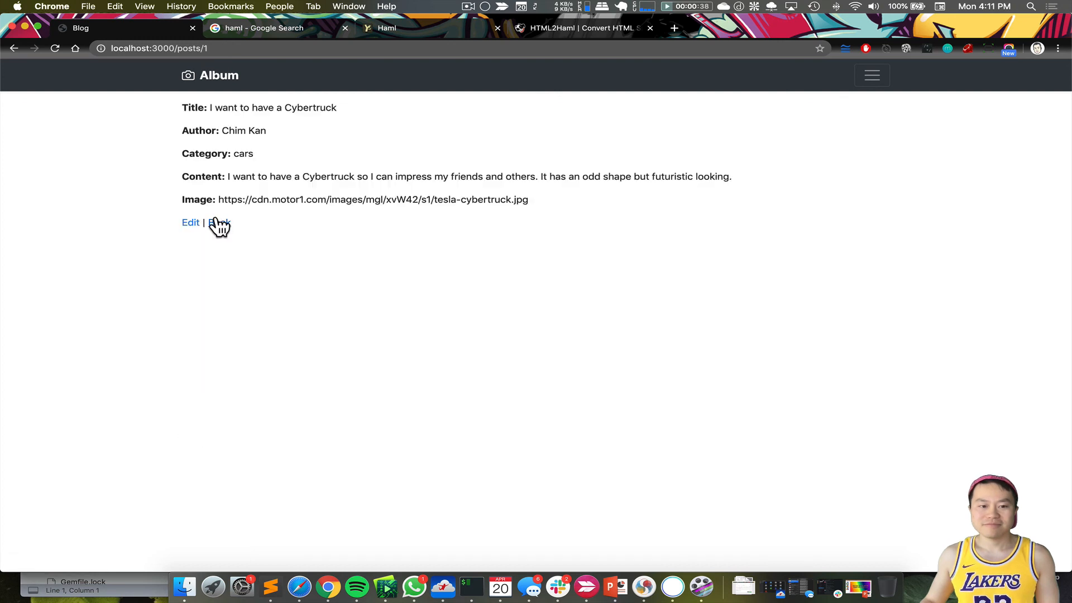
pyautogui.click(219, 222)
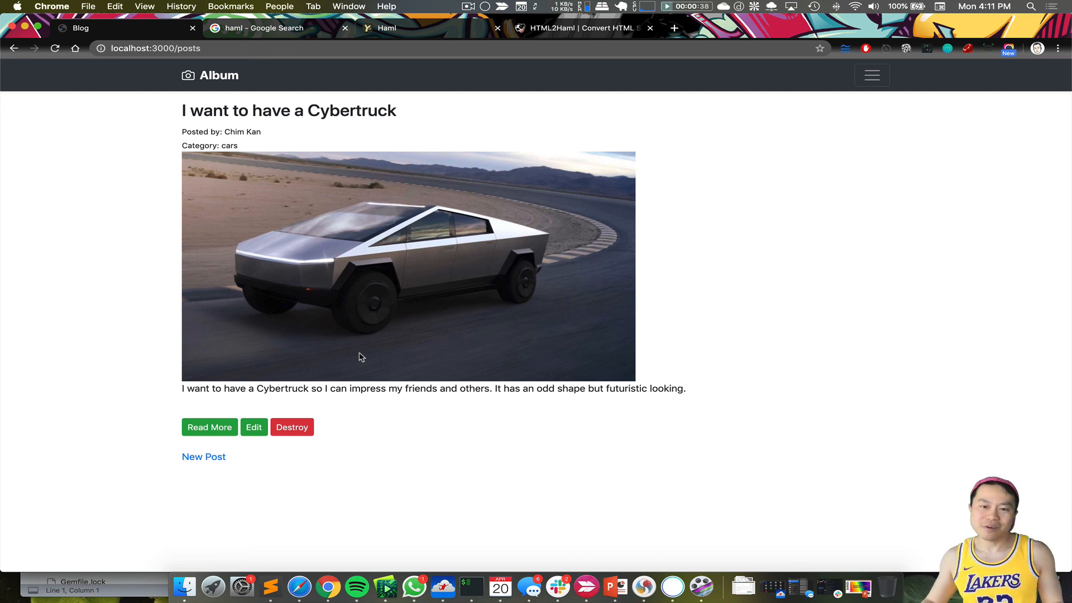
pyautogui.moveTo(546, 345)
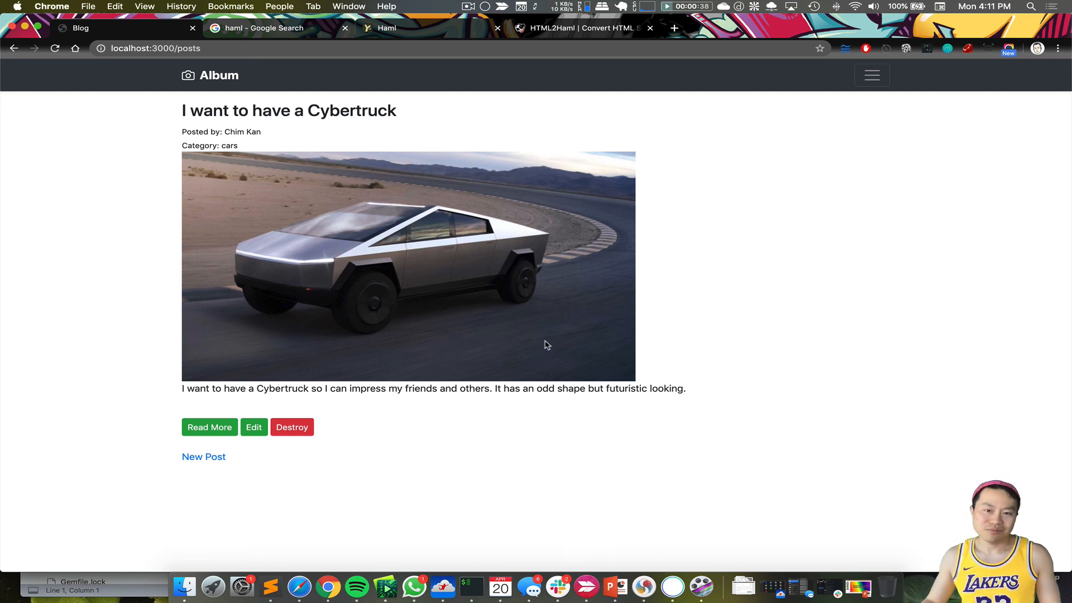
pyautogui.moveTo(551, 328)
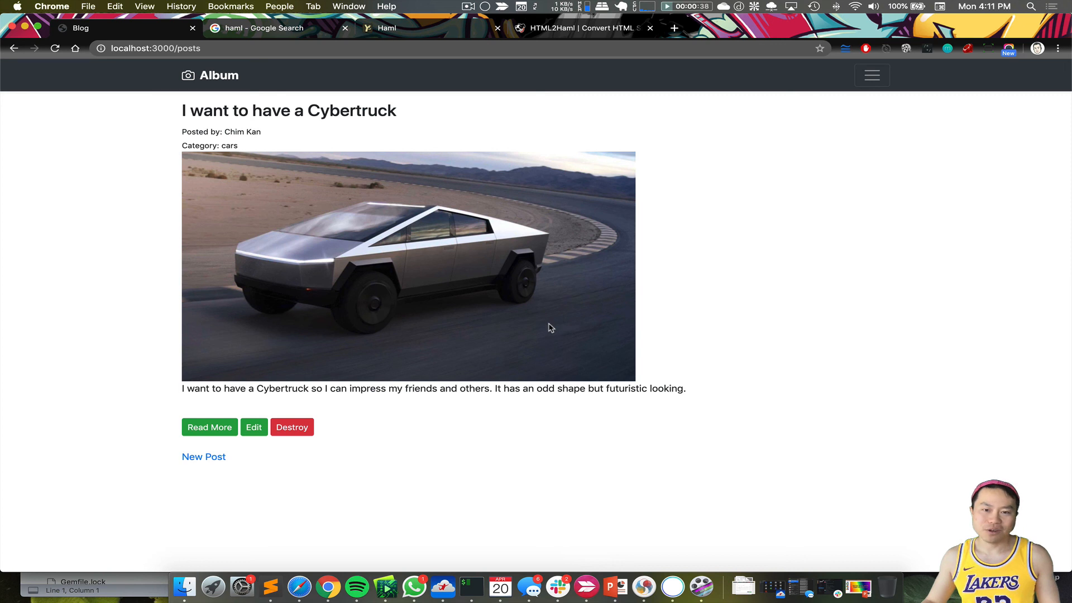